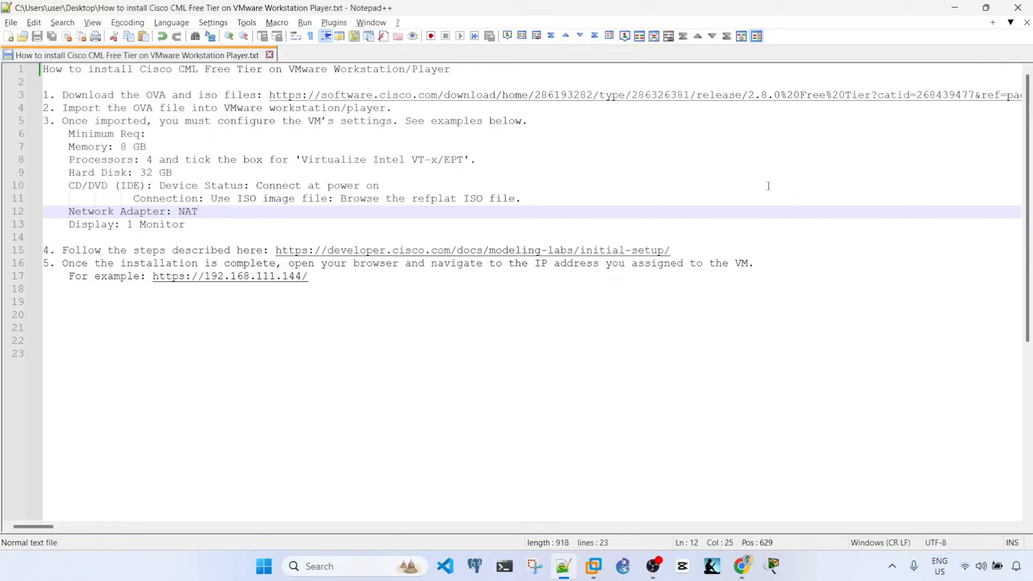
pyautogui.moveTo(487, 159)
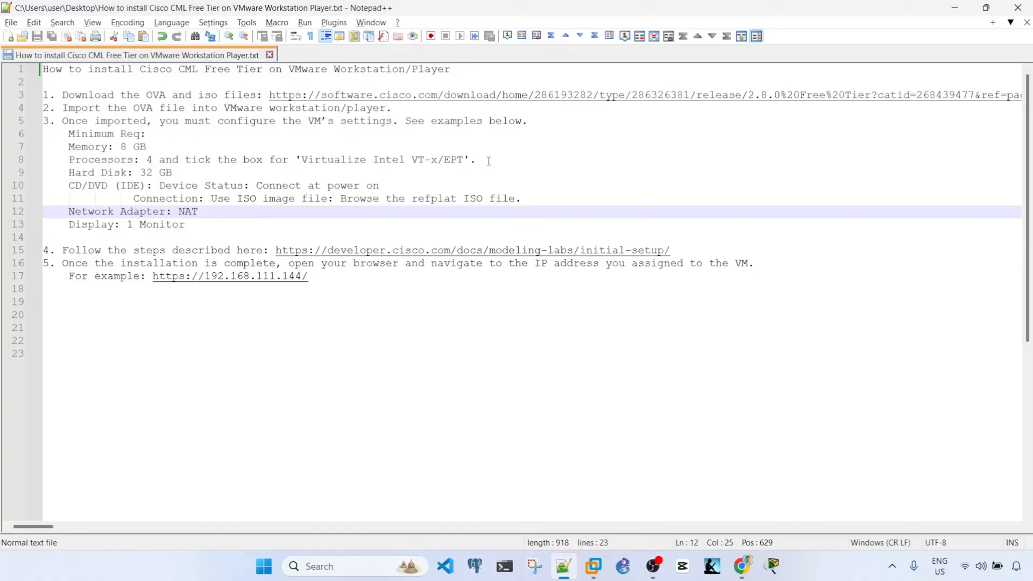
# Close the OVA details, attempt the CML 2.8.0 VMware OVA download, and dismiss the login notice.
pyautogui.press('Ctrl+a')
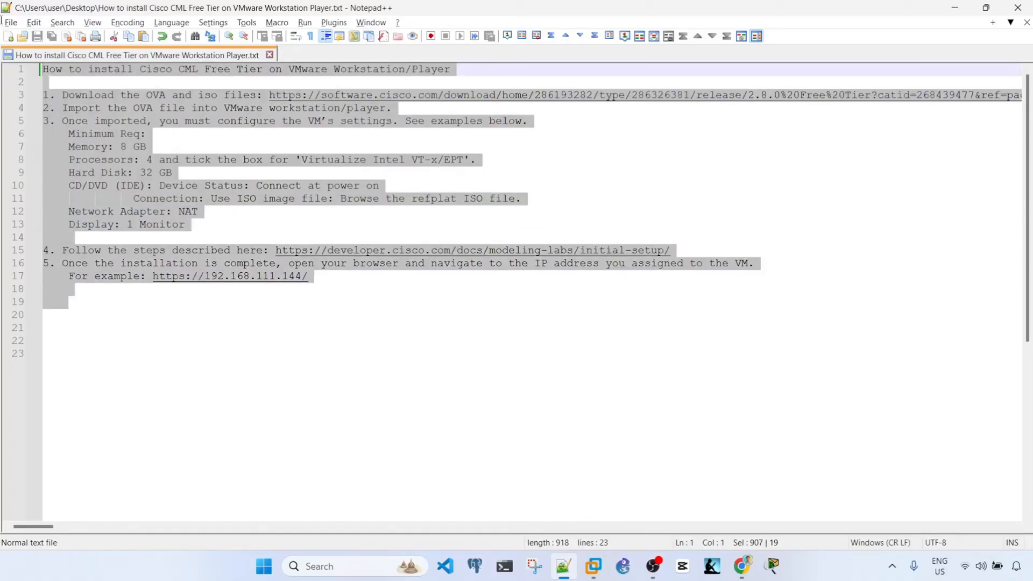
pyautogui.moveTo(413, 280)
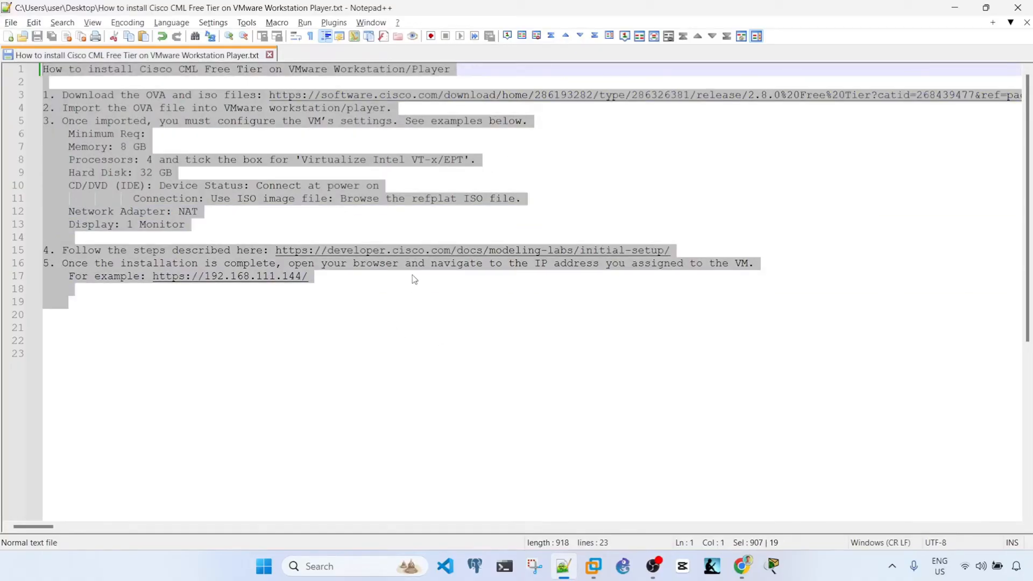
pyautogui.click(138, 212)
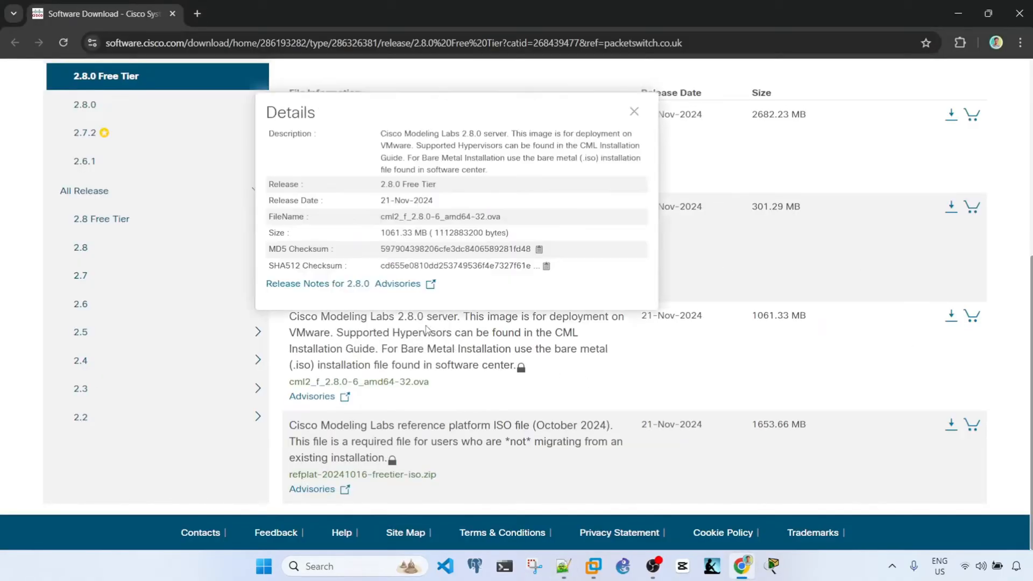
pyautogui.click(634, 112)
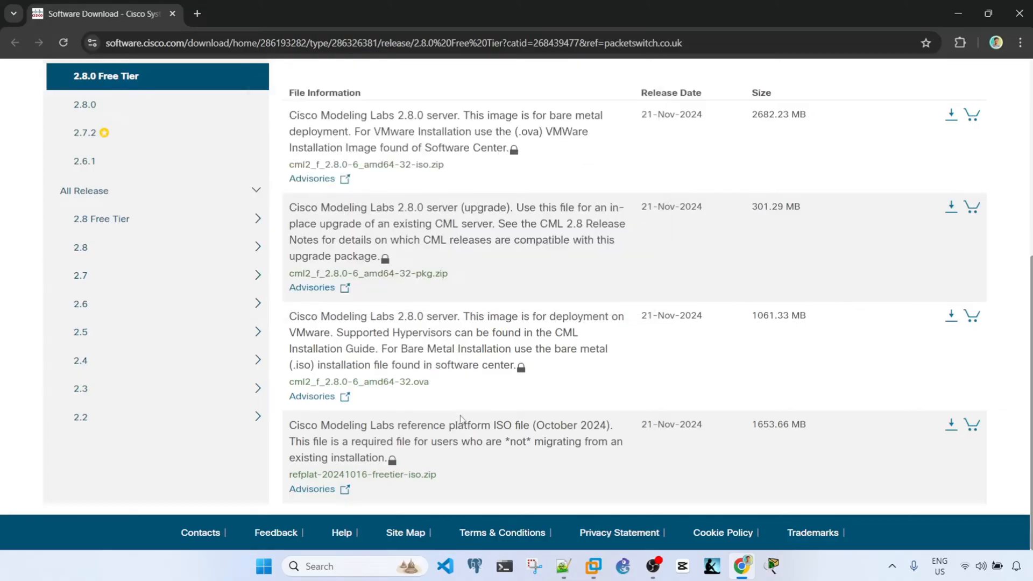
pyautogui.moveTo(478, 470)
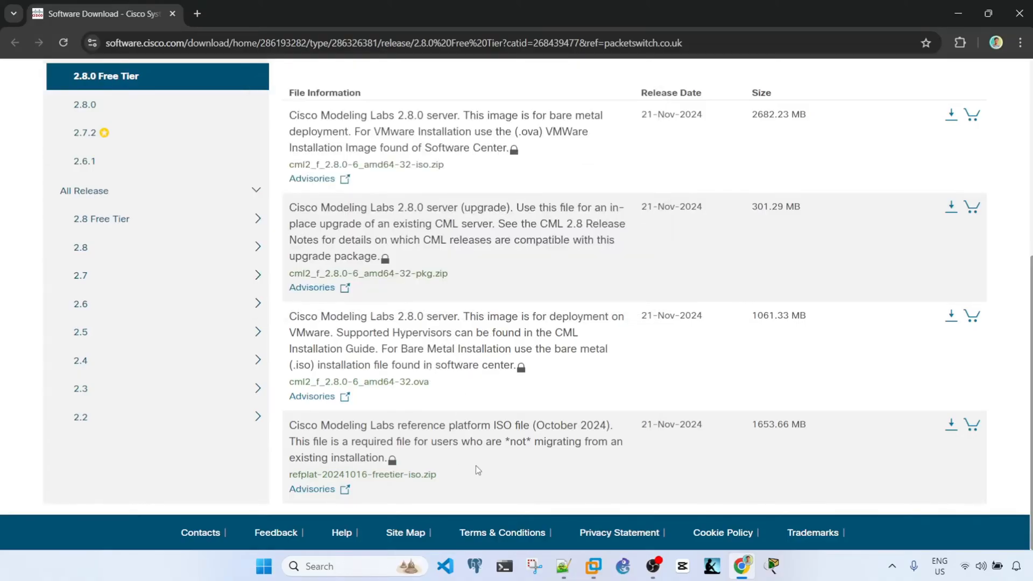
pyautogui.moveTo(857, 368)
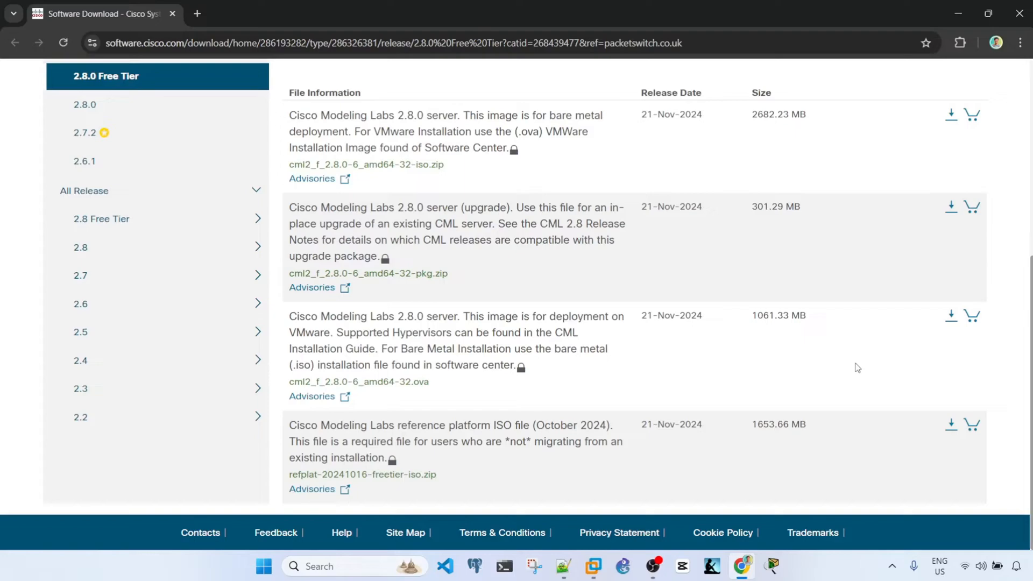
pyautogui.moveTo(848, 316)
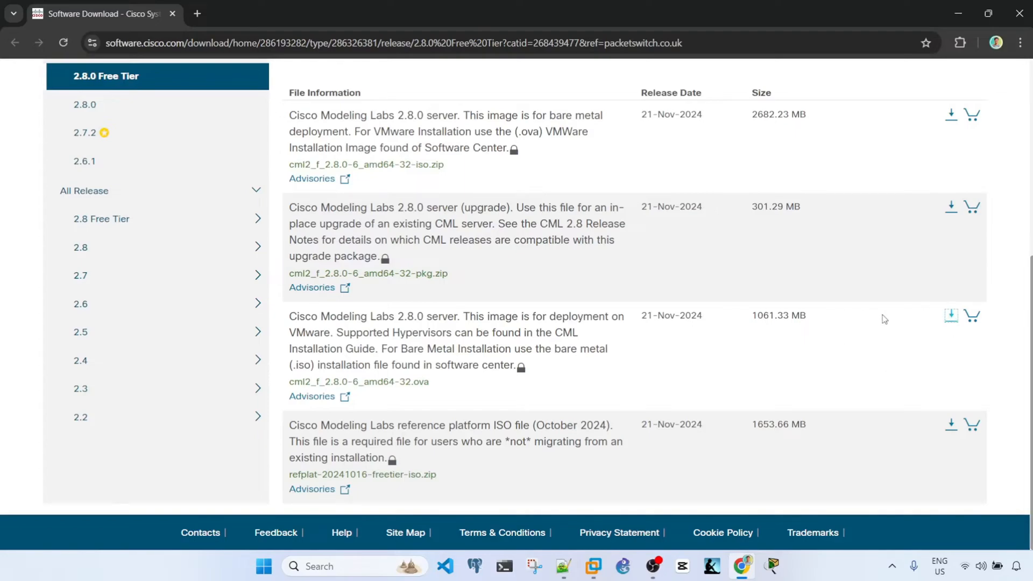
pyautogui.click(949, 314)
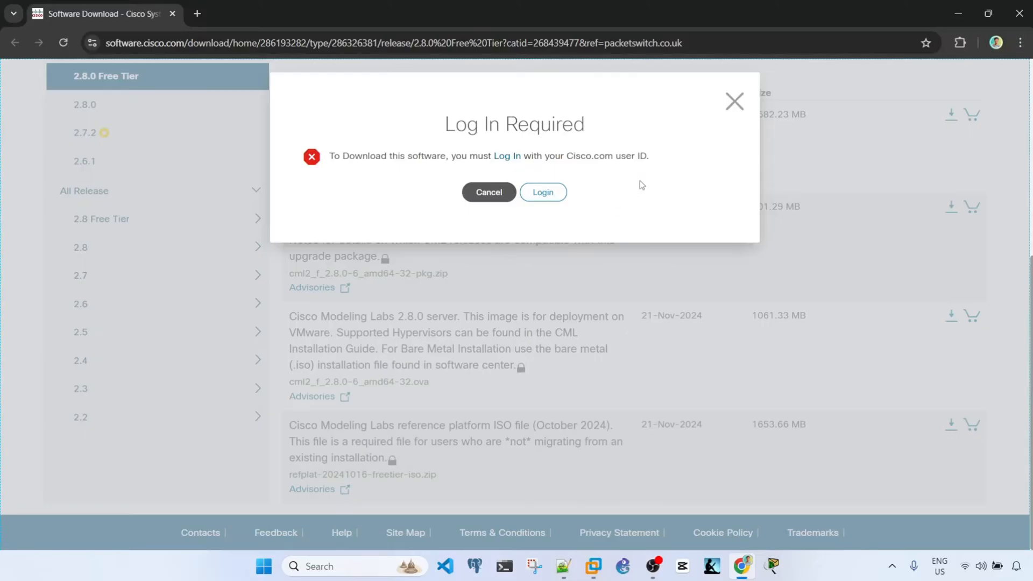
pyautogui.moveTo(737, 113)
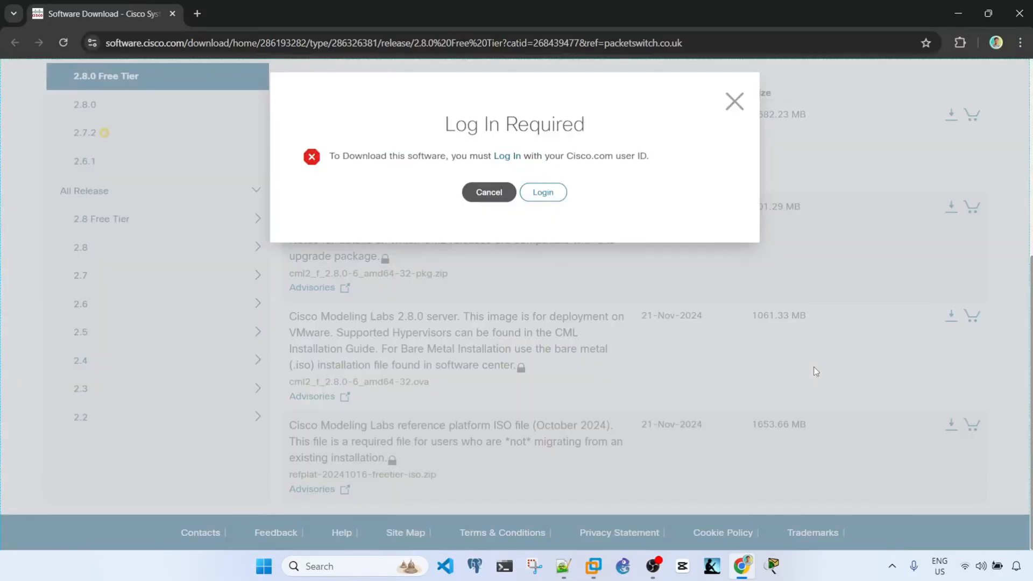
pyautogui.click(564, 566)
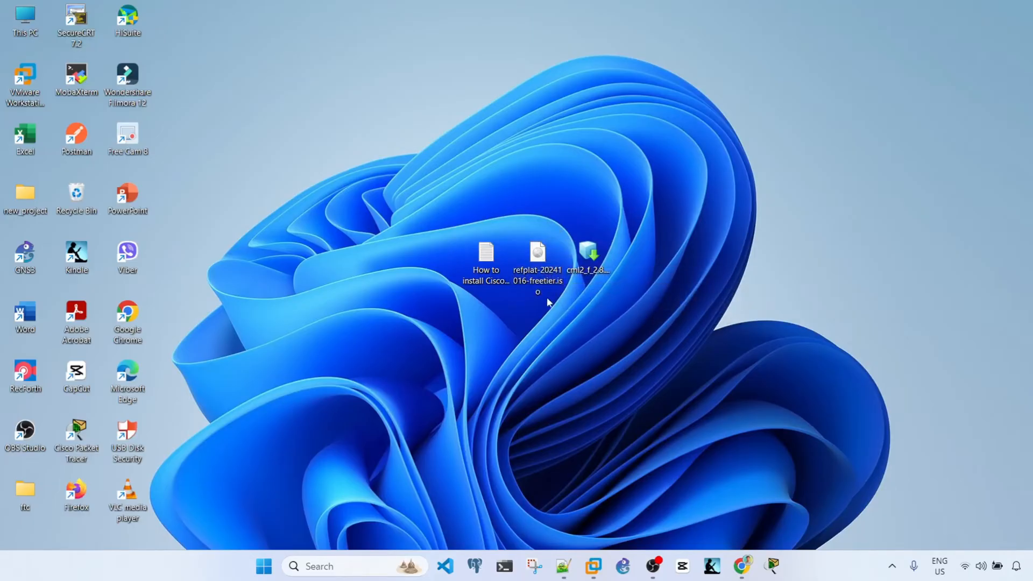
# Open the 'How to install Cisco CML Free Tier' notes from the desktop in Notepad++.
pyautogui.click(540, 254)
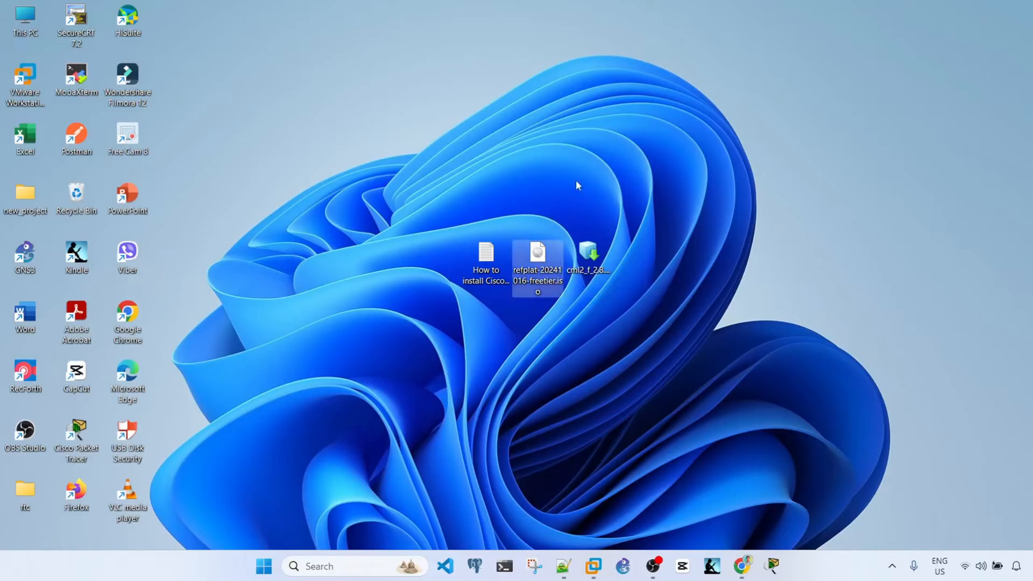
pyautogui.doubleClick(485, 252)
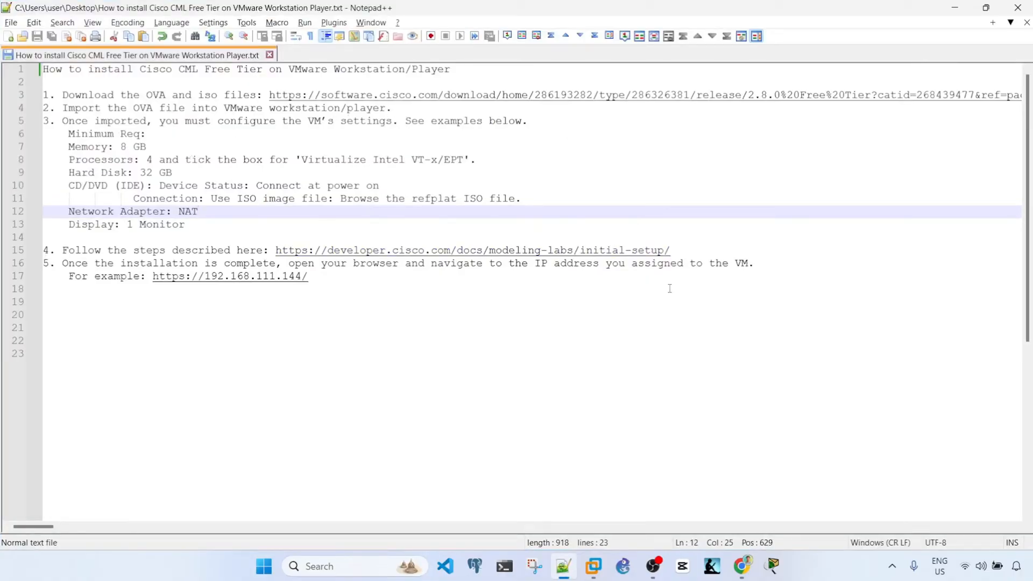
# Import cml2_f_2.8.0-6_amd64-32.ova into VMware Workstation under the name 'CML2 VM'.
pyautogui.click(593, 566)
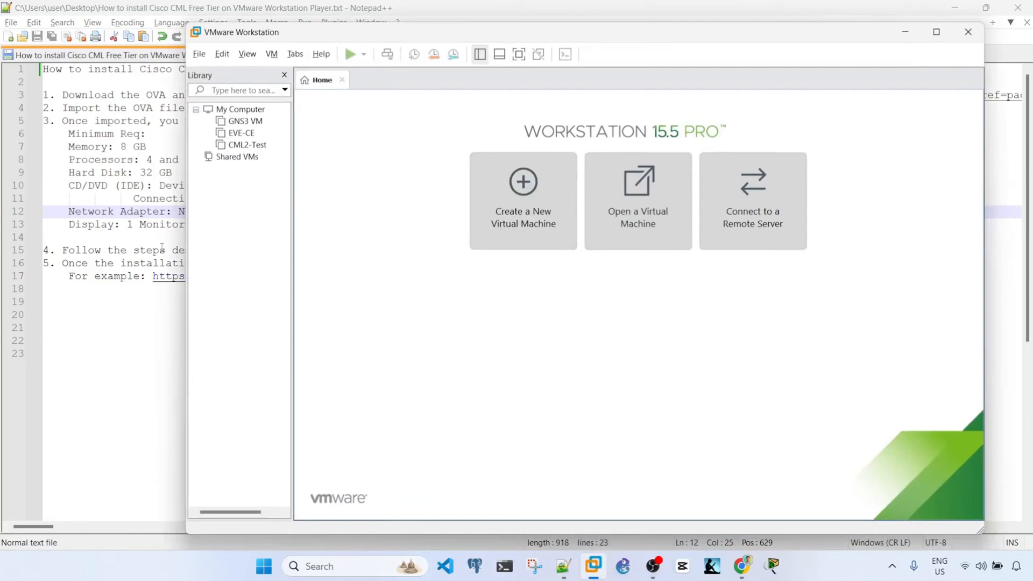
pyautogui.moveTo(364, 39)
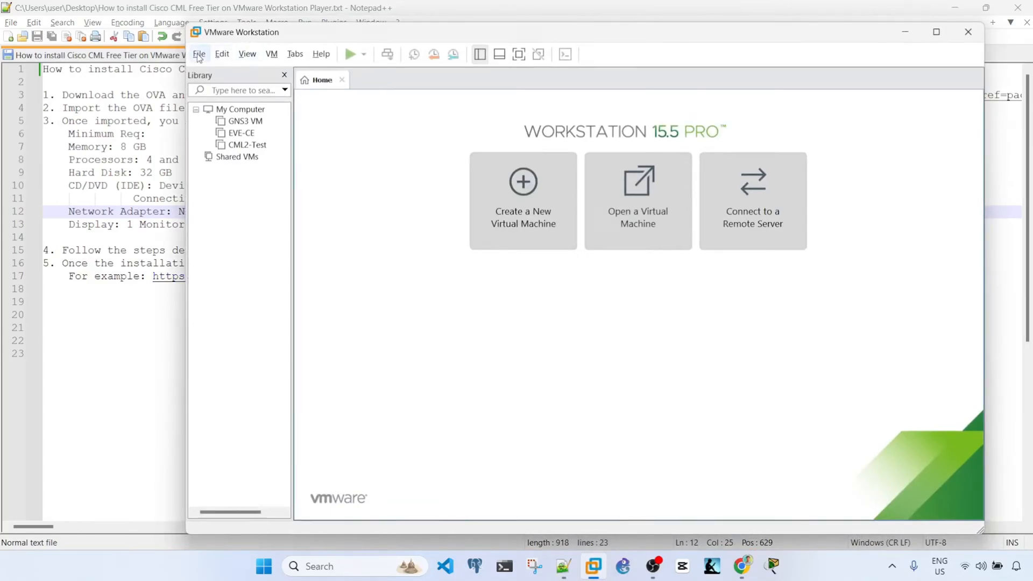
pyautogui.click(198, 54)
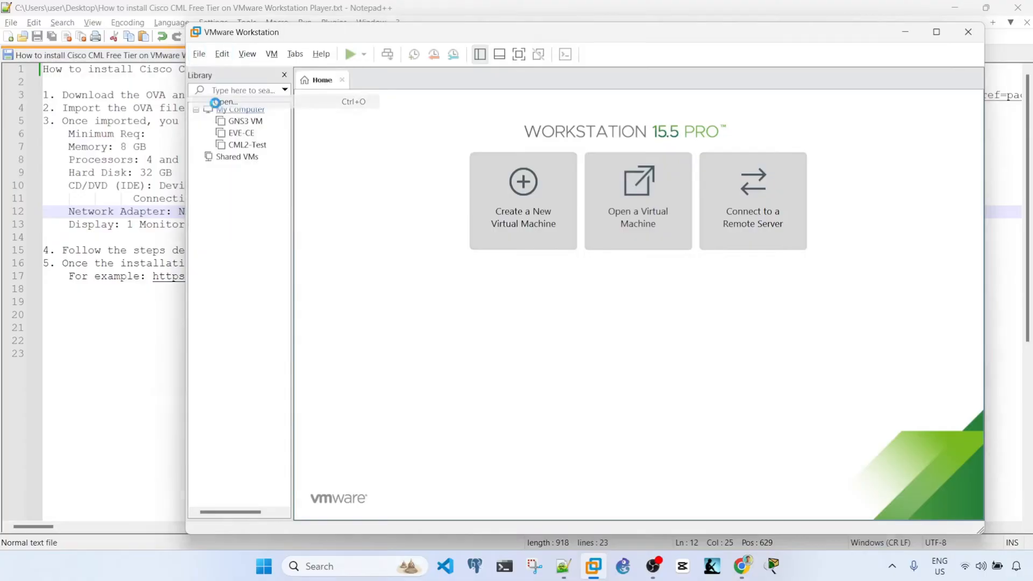
pyautogui.click(225, 102)
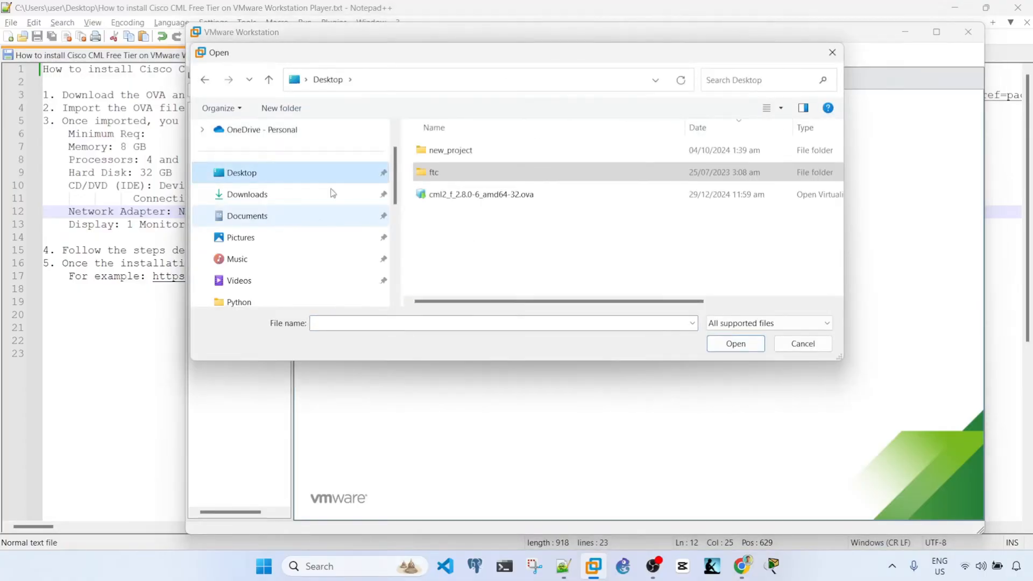
pyautogui.moveTo(531, 60)
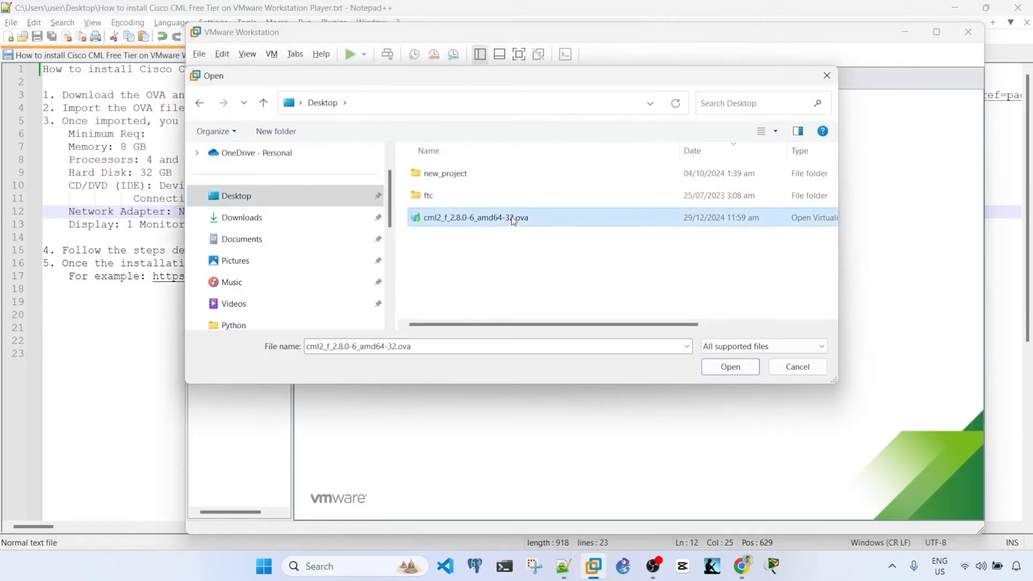
pyautogui.click(730, 366)
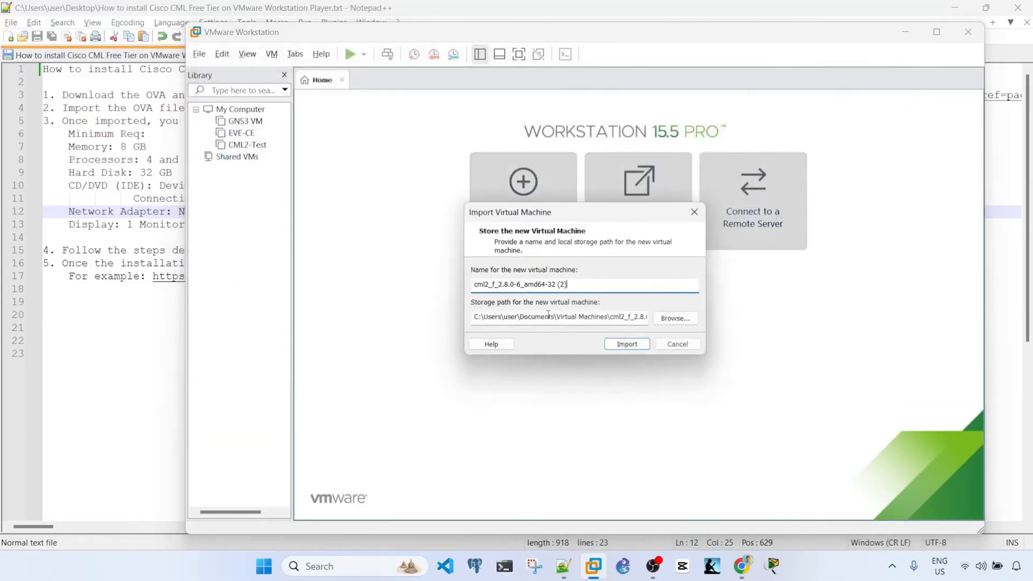
pyautogui.tripleClick(525, 285)
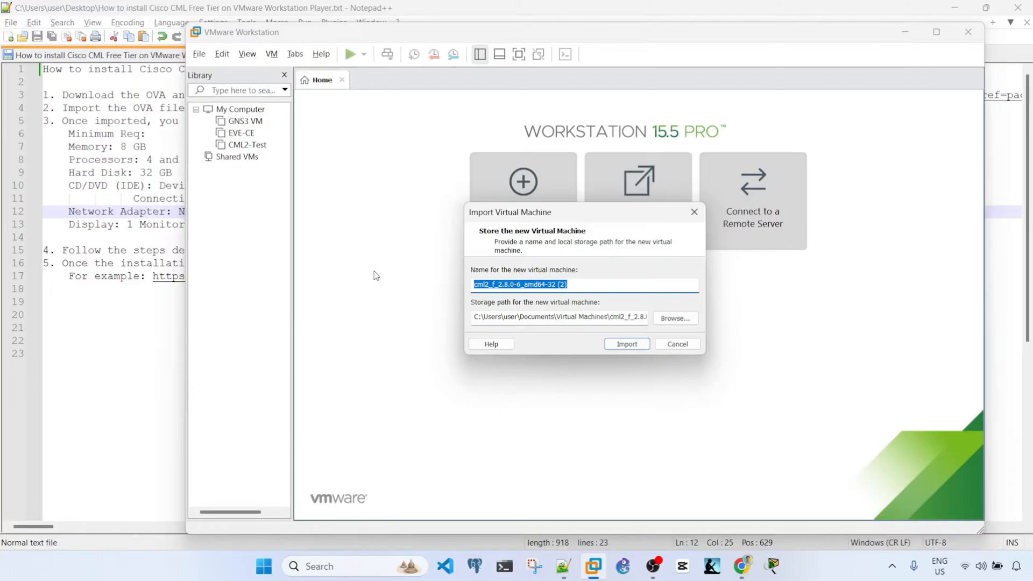
pyautogui.write('CML2 VM')
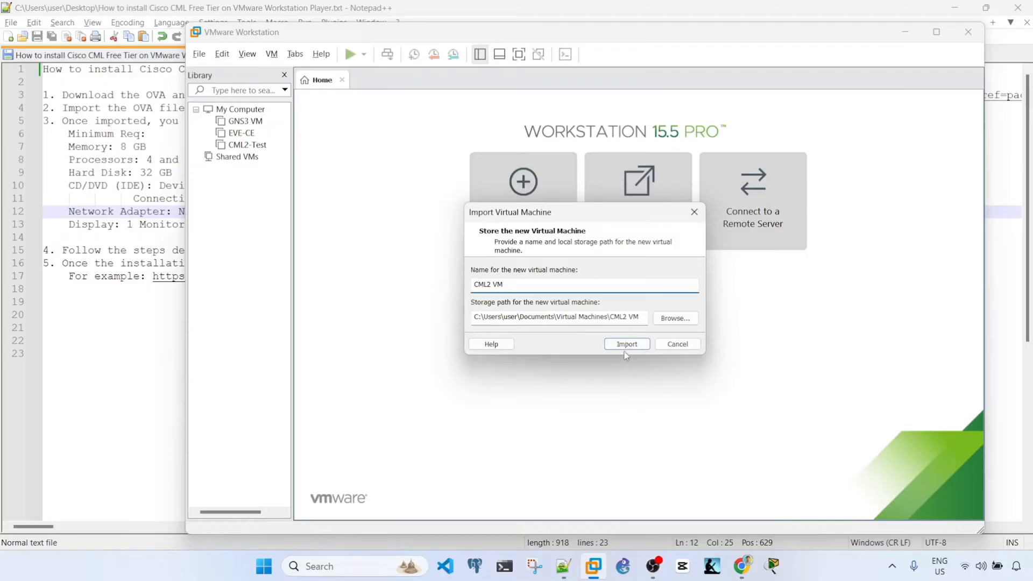
pyautogui.click(627, 343)
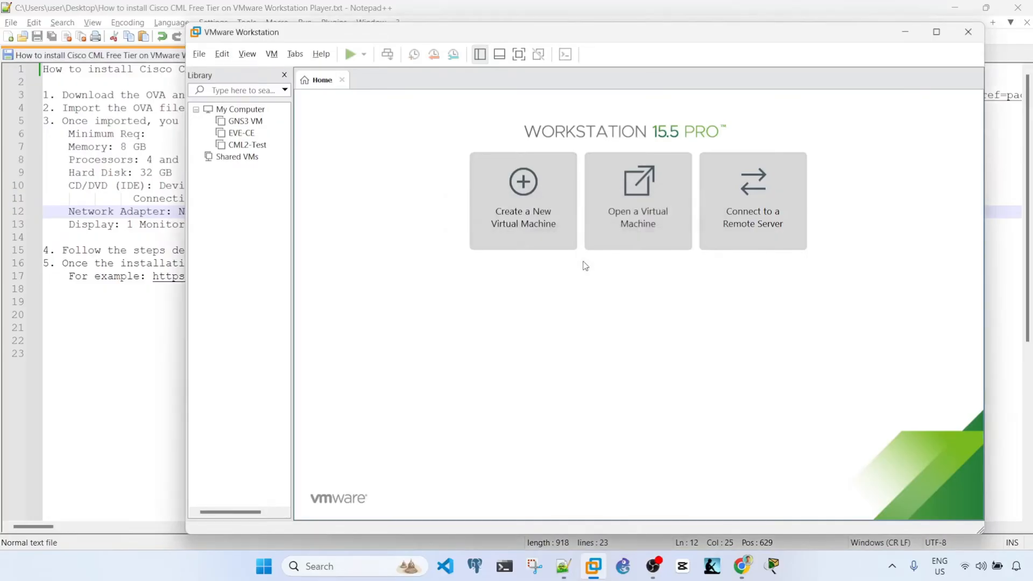
# Open CML2 VM from the Library, check the memory requirement in the notes, and return.
pyautogui.doubleClick(247, 156)
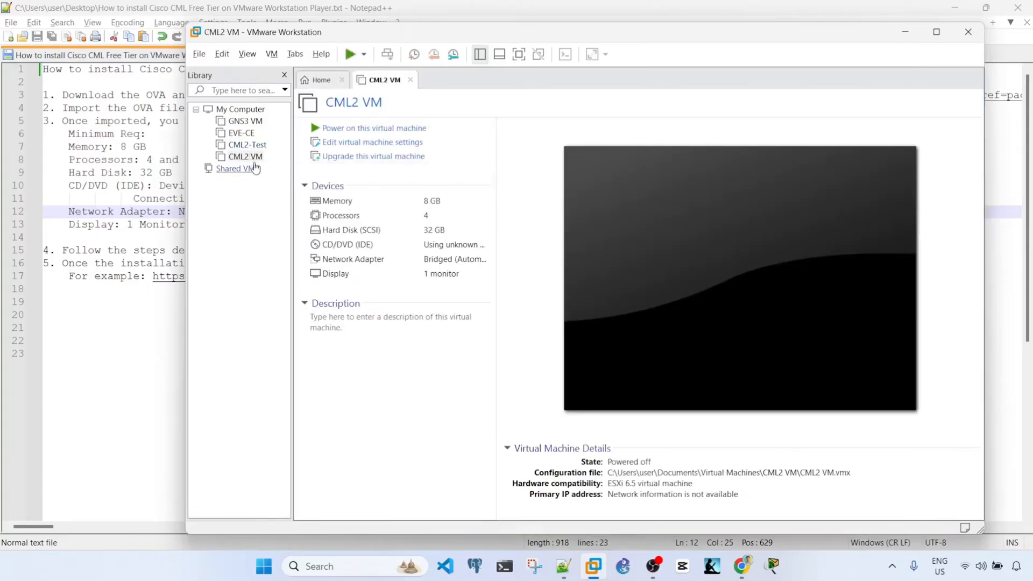
pyautogui.click(107, 59)
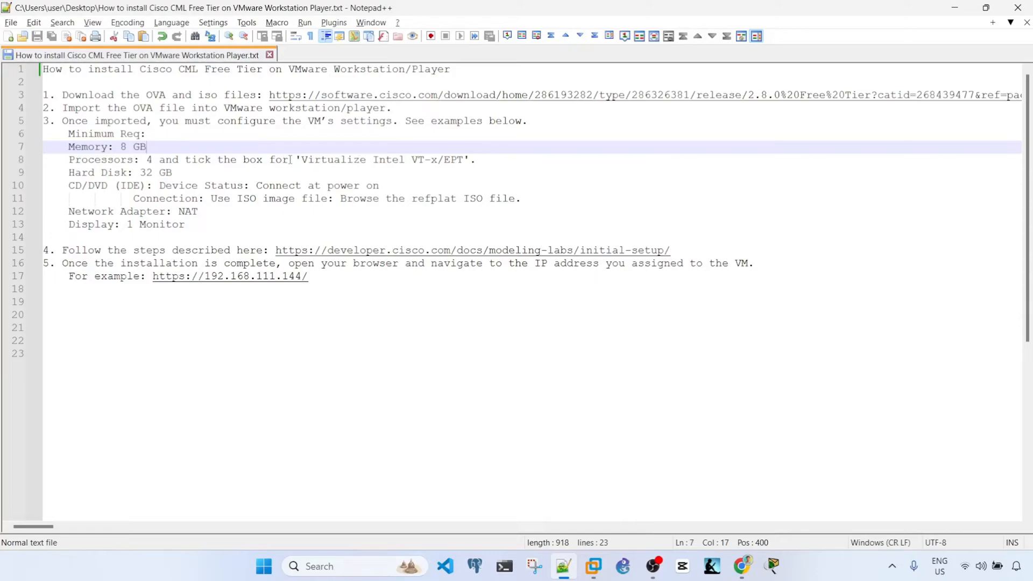
pyautogui.click(593, 565)
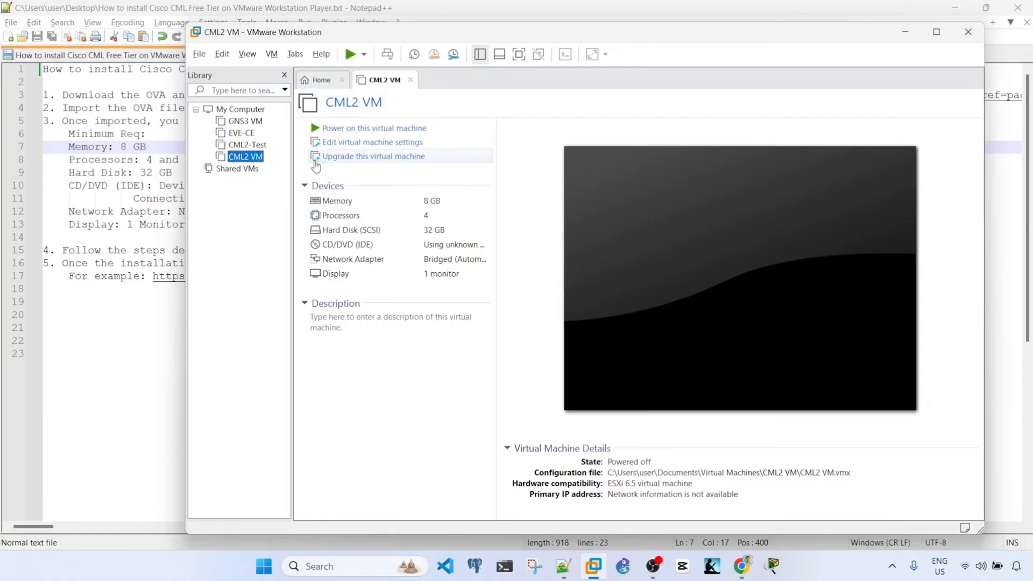
pyautogui.moveTo(383, 144)
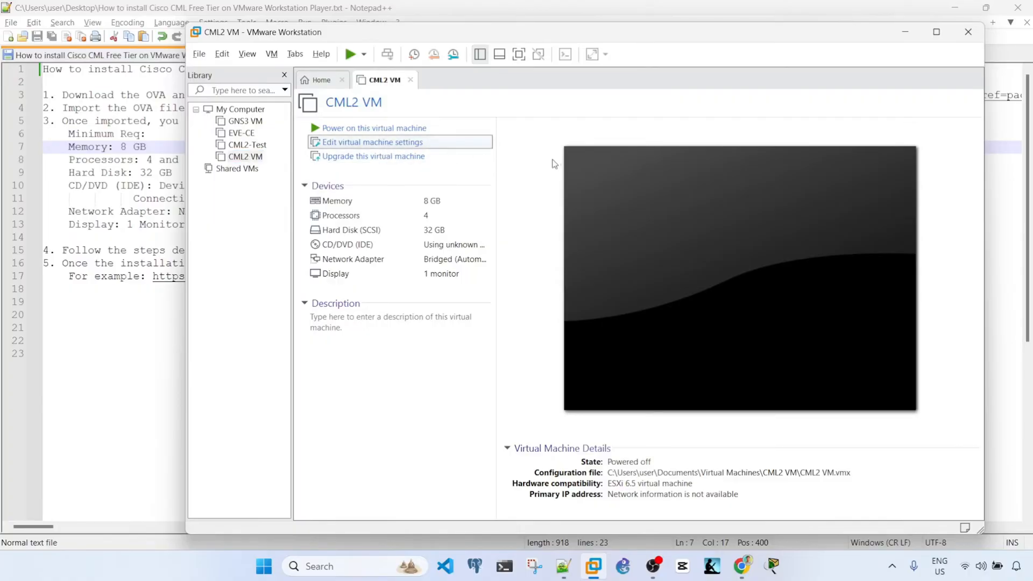
# Set CML2 VM to 4 processors with Intel VT-x/EPT enabled and review the 32 GB disk.
pyautogui.click(373, 142)
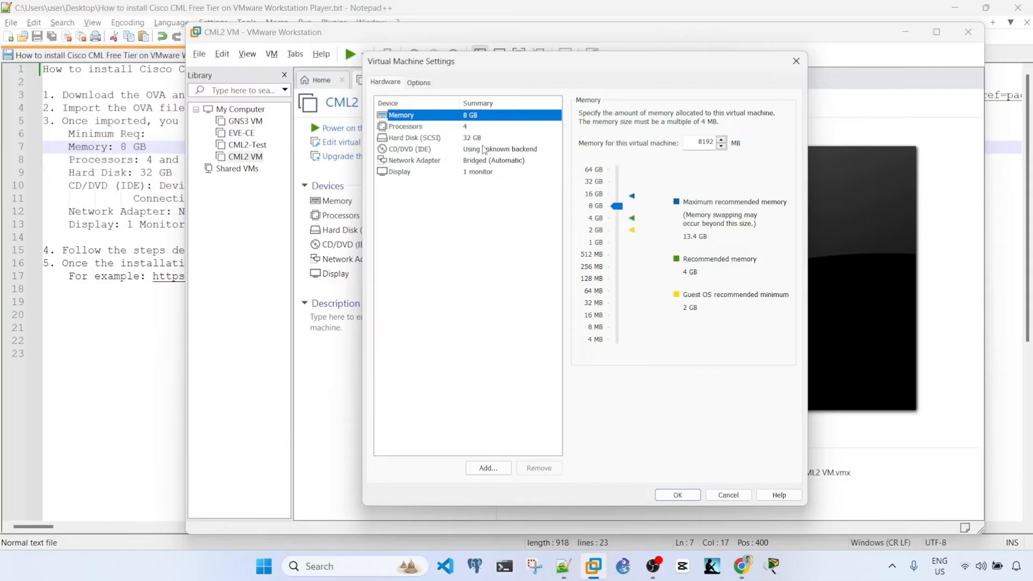
pyautogui.moveTo(455, 133)
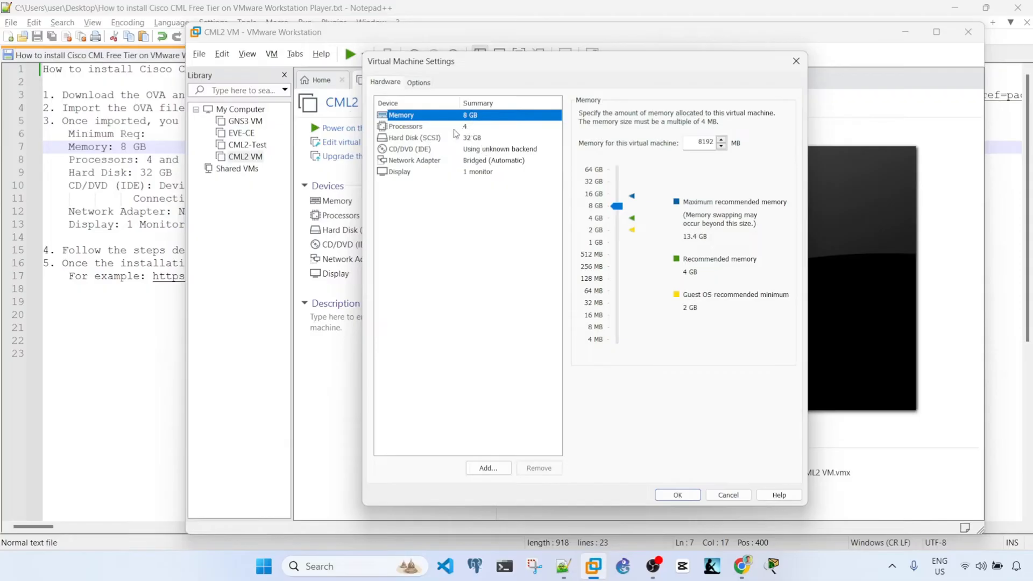
pyautogui.click(405, 126)
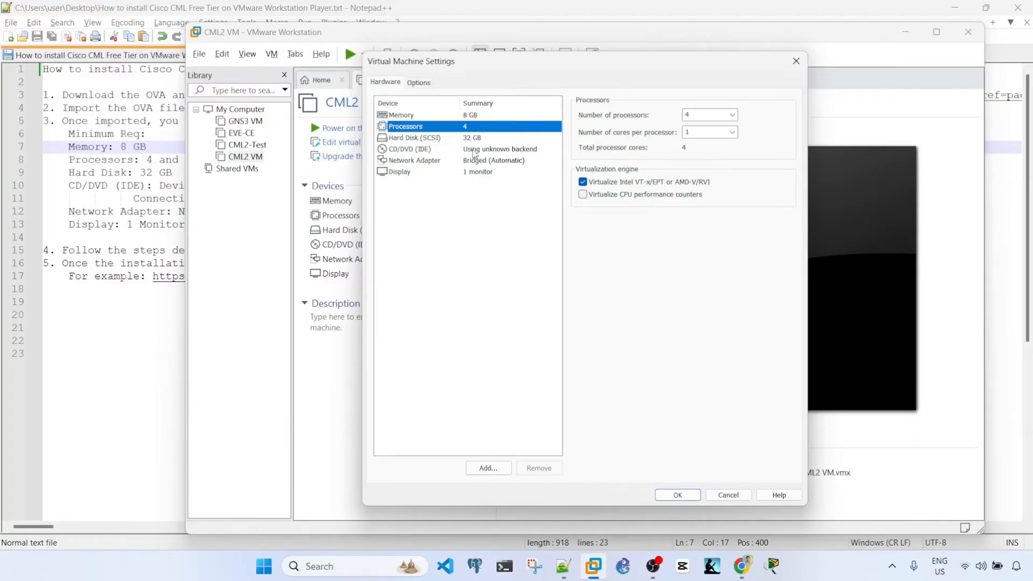
pyautogui.click(412, 138)
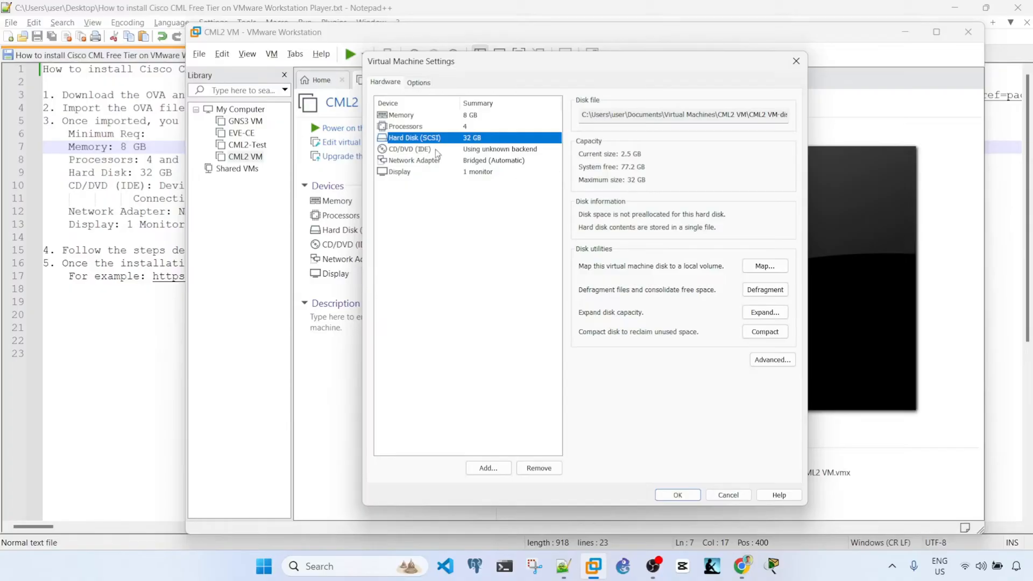
pyautogui.click(405, 126)
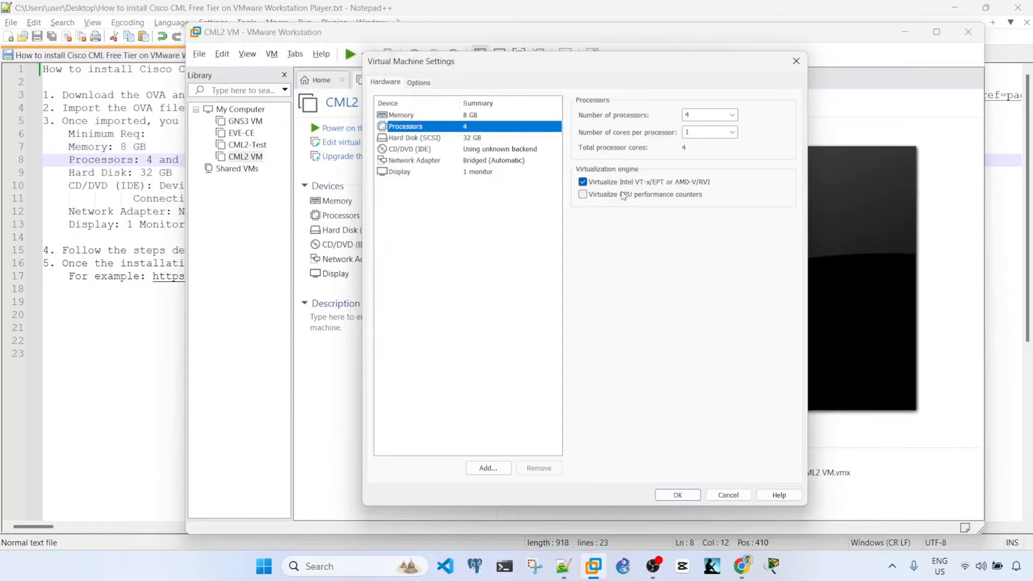
pyautogui.moveTo(657, 215)
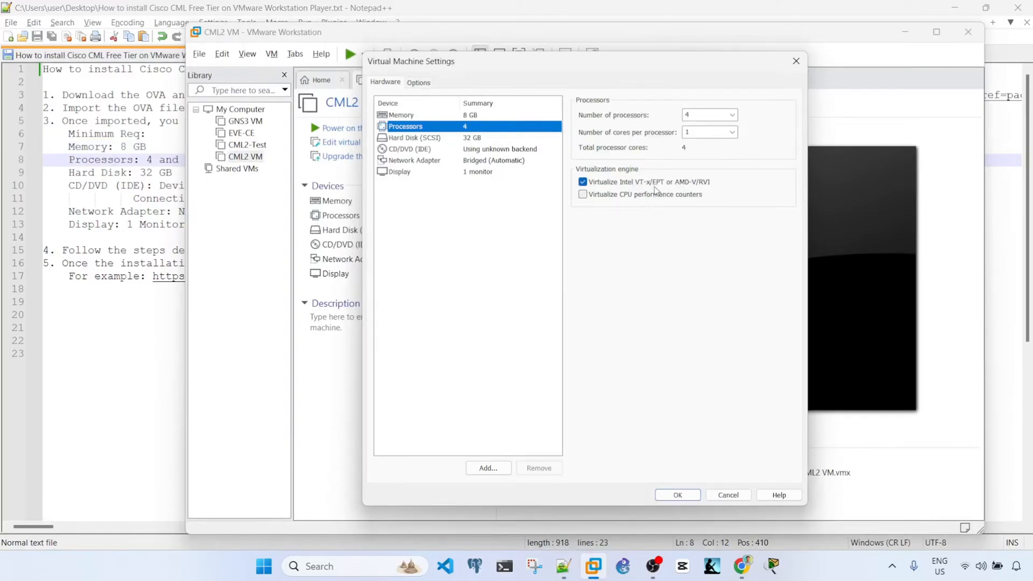
pyautogui.moveTo(677, 194)
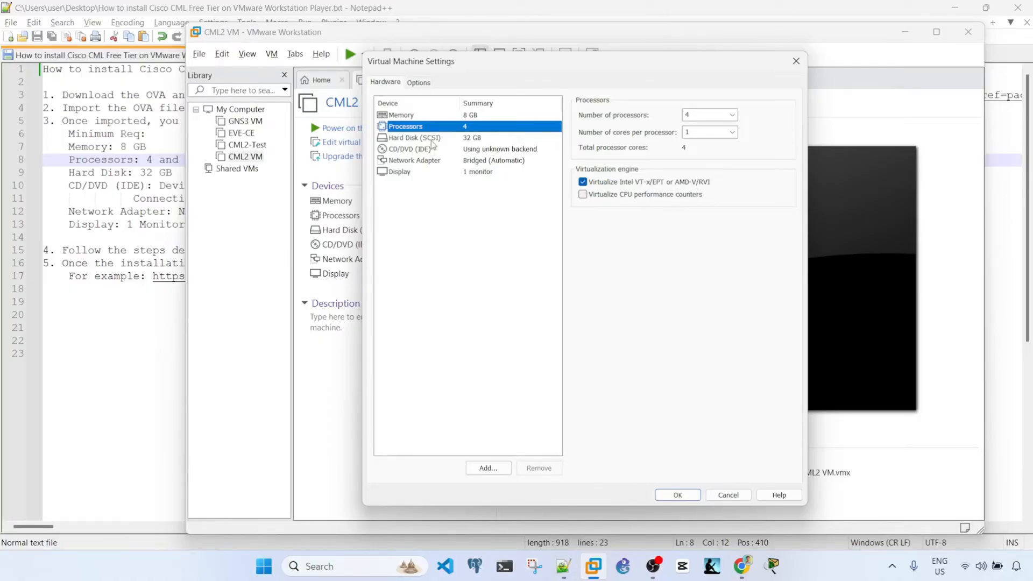
pyautogui.click(415, 137)
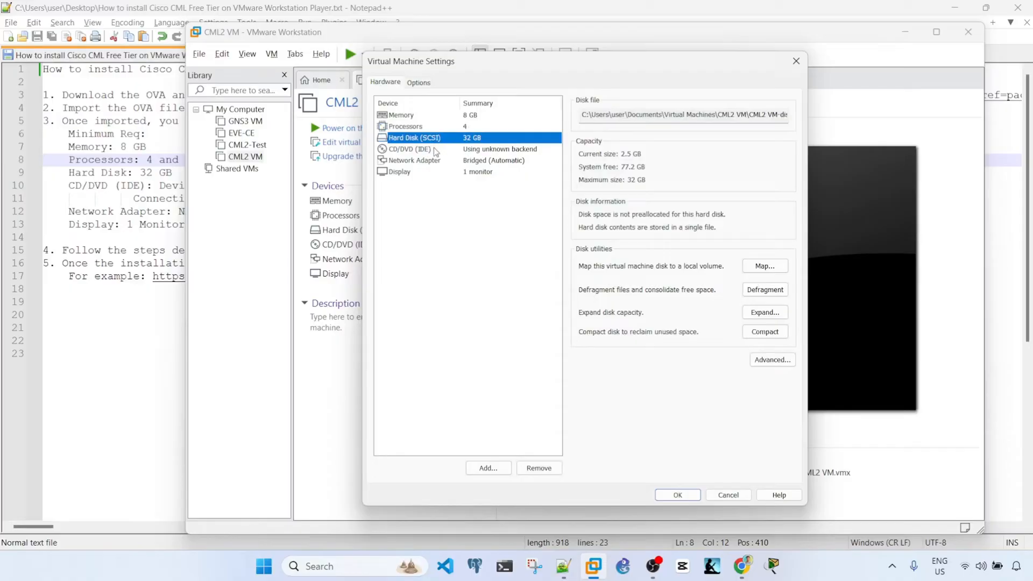
# Mount refplat-20241016-freetier.iso on the CD/DVD drive, connected at power on, and save the settings.
pyautogui.click(409, 149)
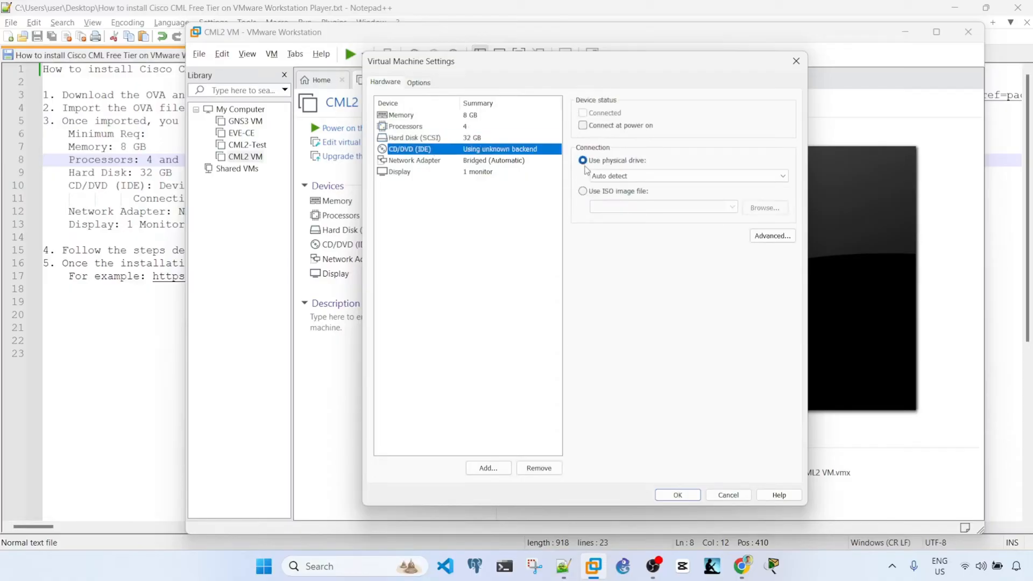
pyautogui.click(582, 126)
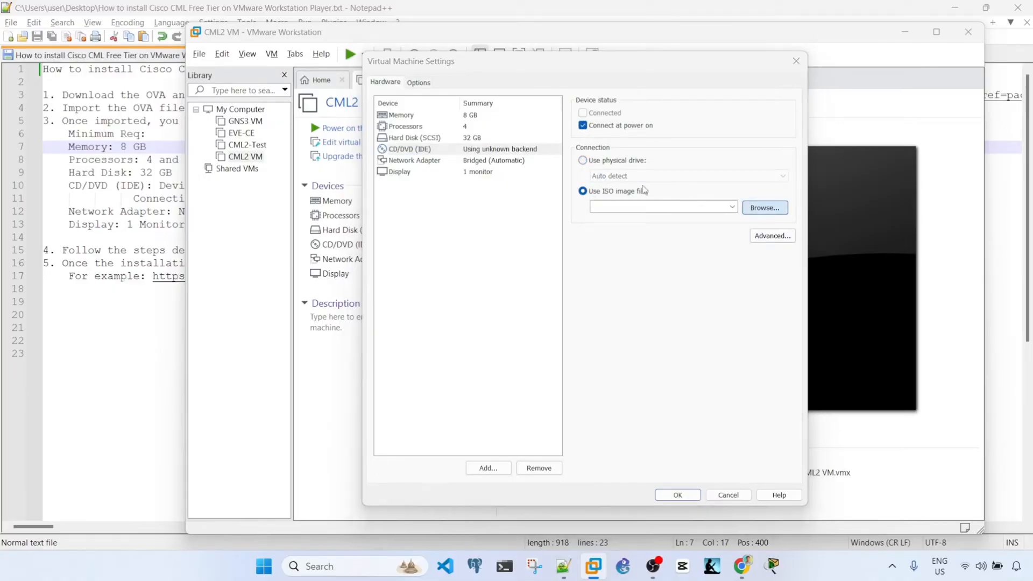
pyautogui.click(764, 208)
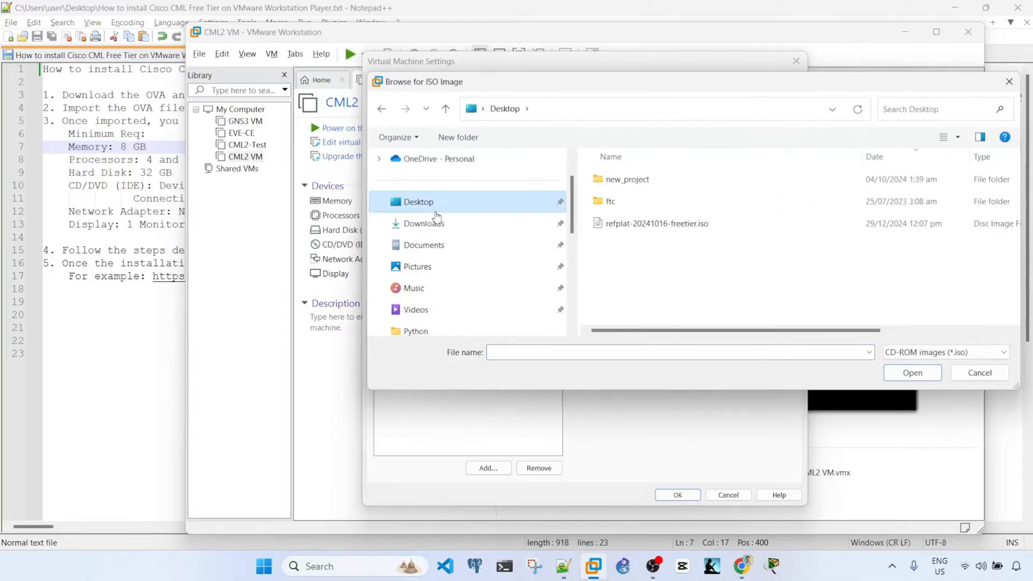
pyautogui.click(912, 373)
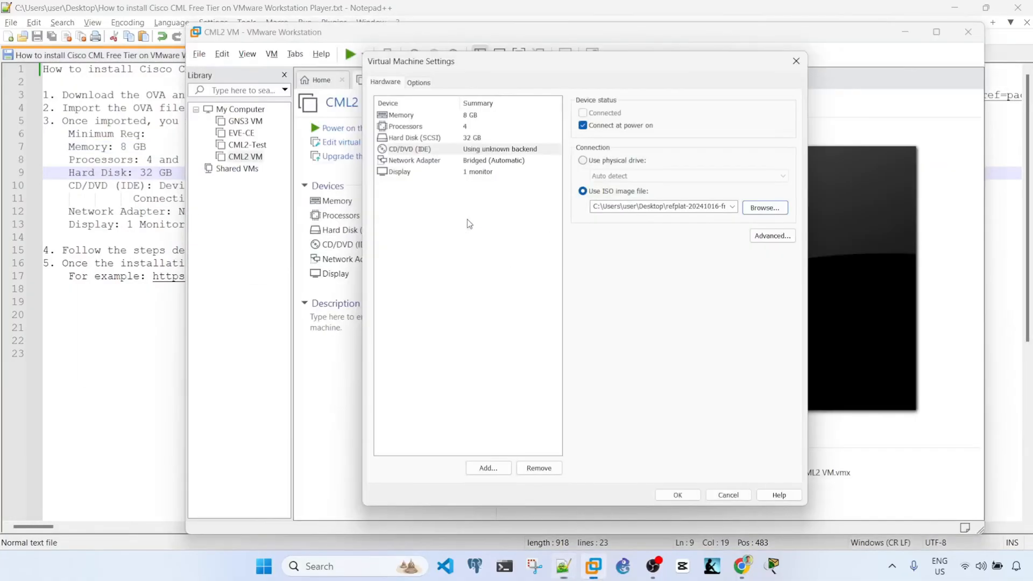
pyautogui.click(400, 172)
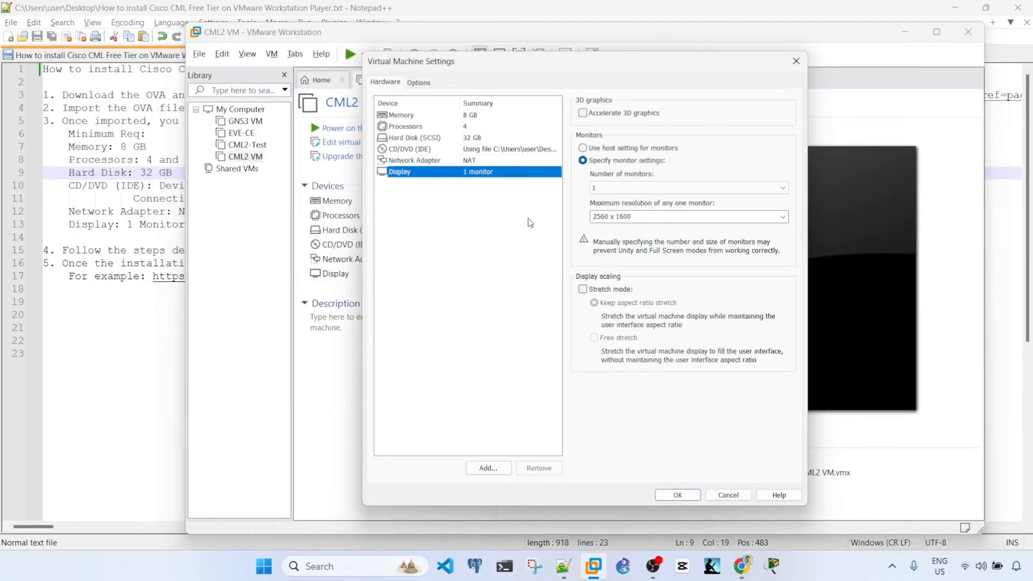
pyautogui.click(728, 494)
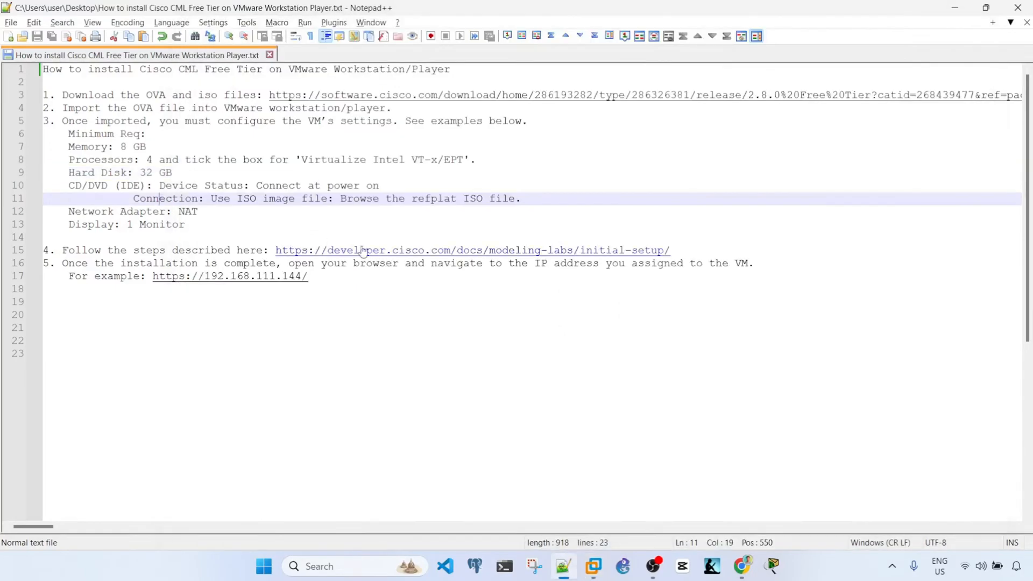
# Power on CML2 VM from its summary tab.
pyautogui.click(594, 566)
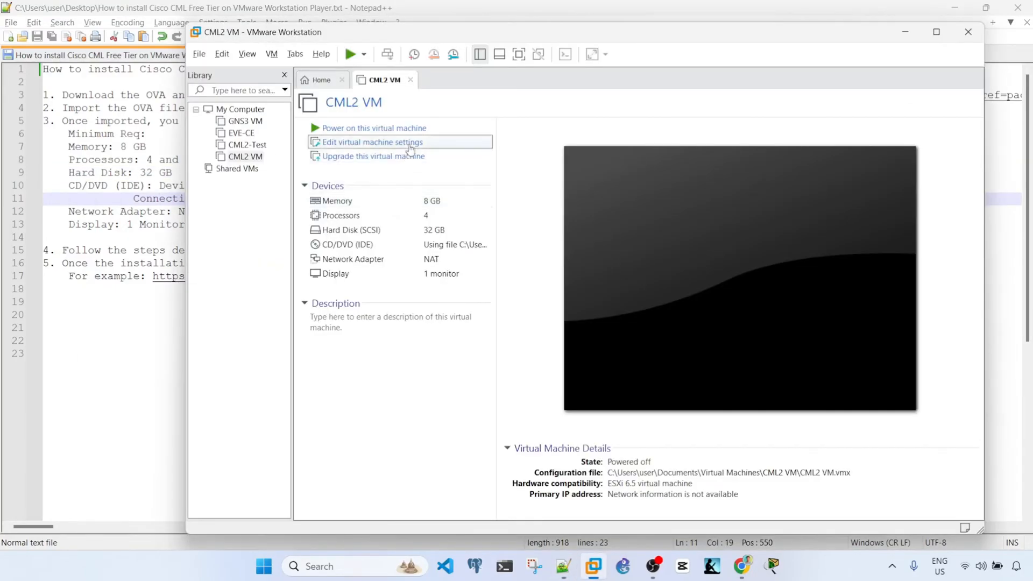
pyautogui.moveTo(395, 131)
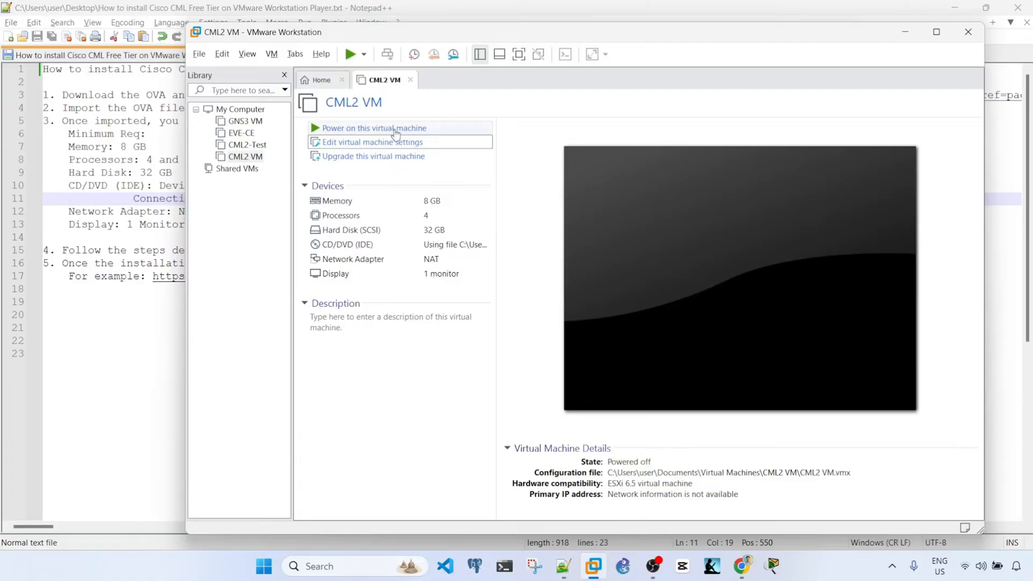
pyautogui.click(372, 128)
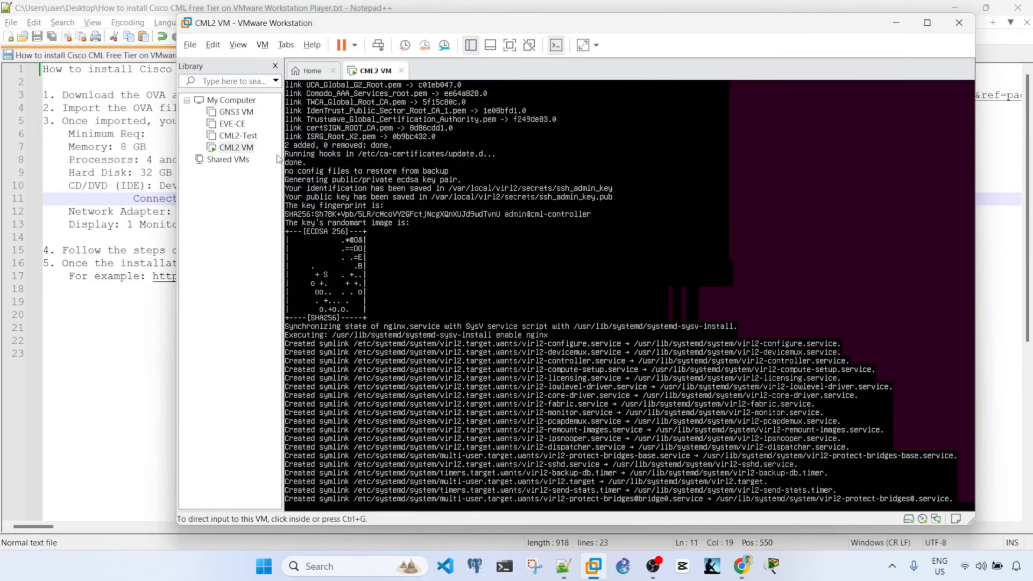
pyautogui.moveTo(238, 136)
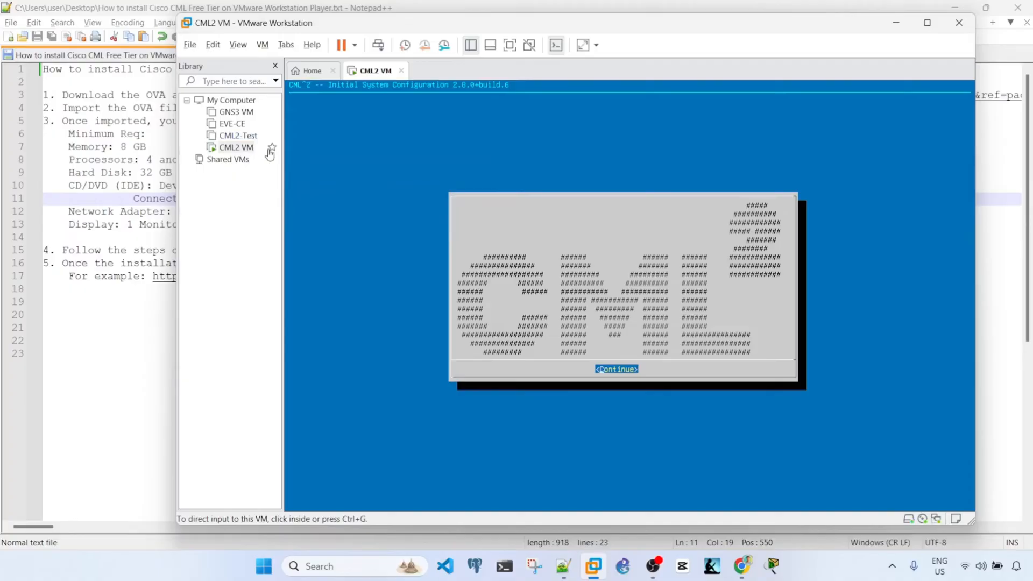
pyautogui.moveTo(306, 161)
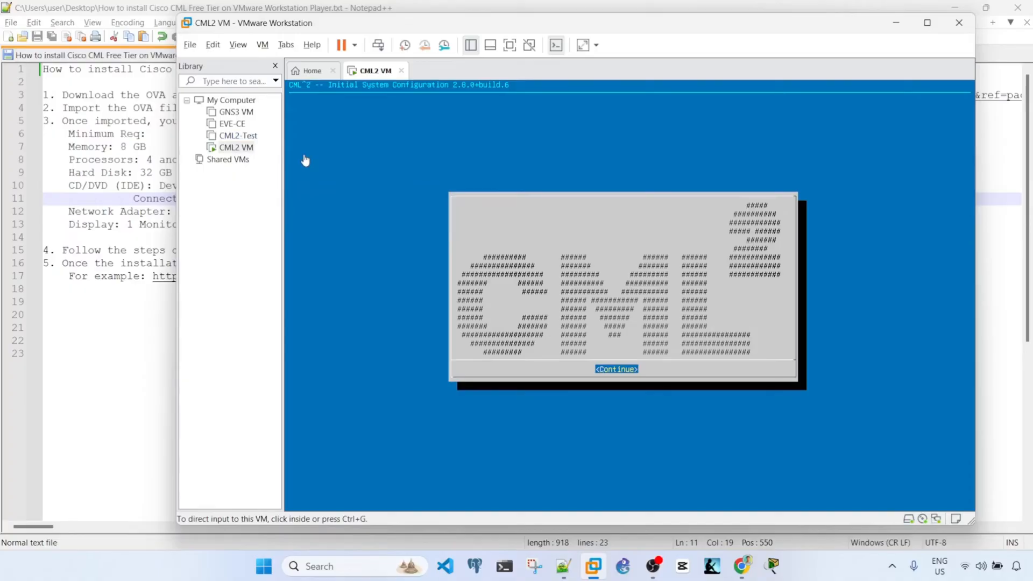
pyautogui.moveTo(686, 402)
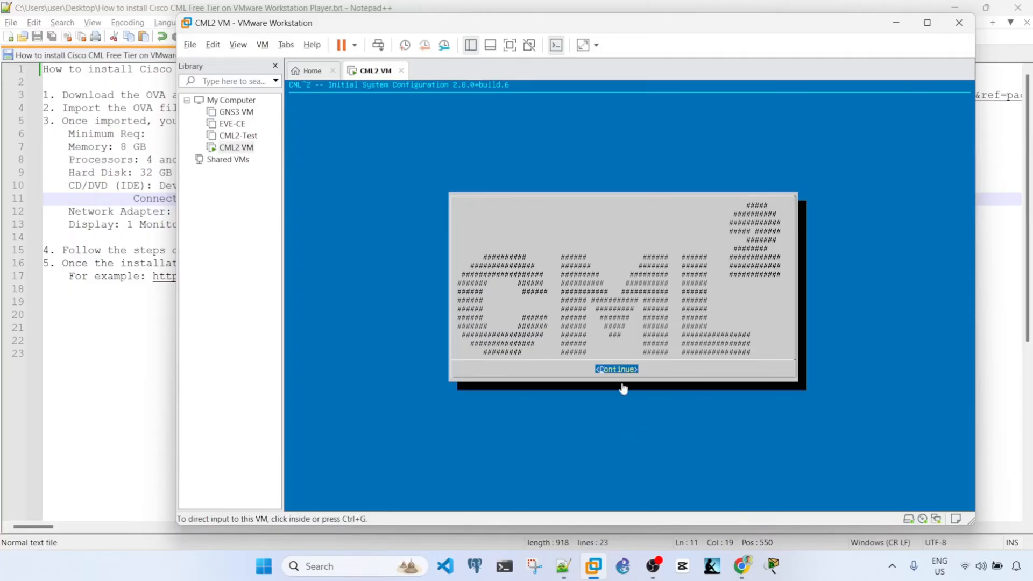
# Accept the CML2 EULA and continue past the welcome and standalone deployment notices.
pyautogui.click(616, 369)
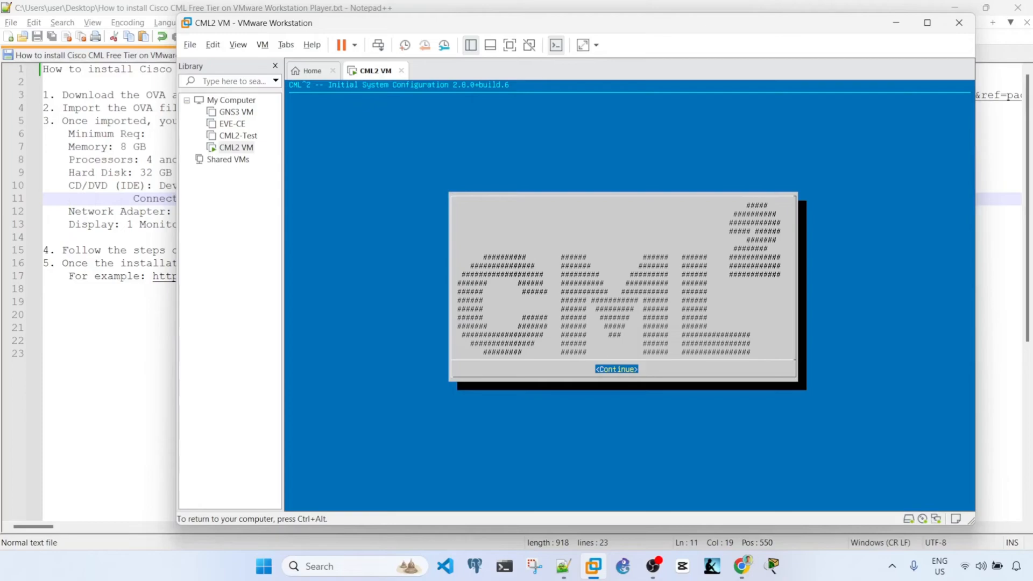
pyautogui.click(616, 369)
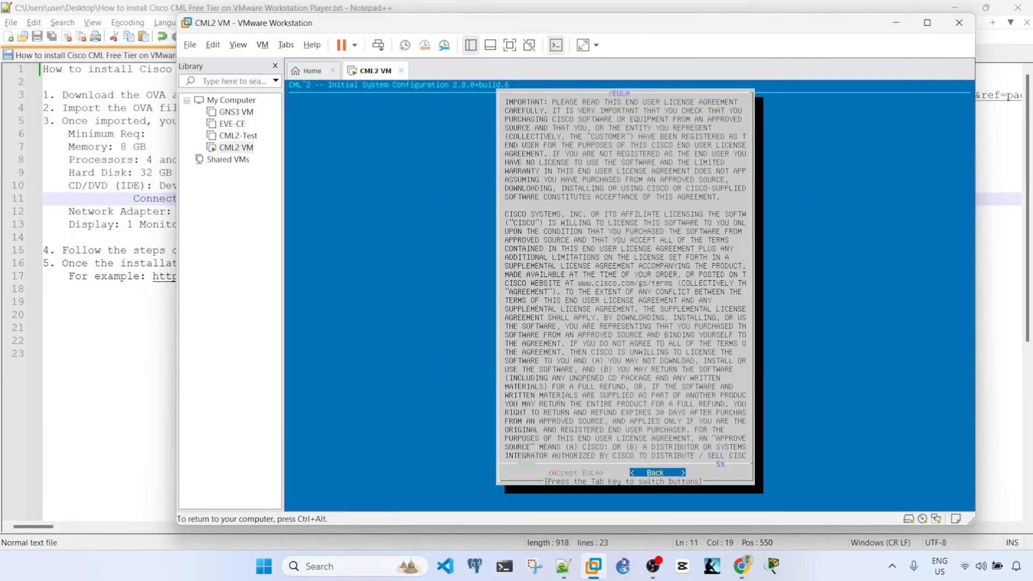
pyautogui.press('Tab')
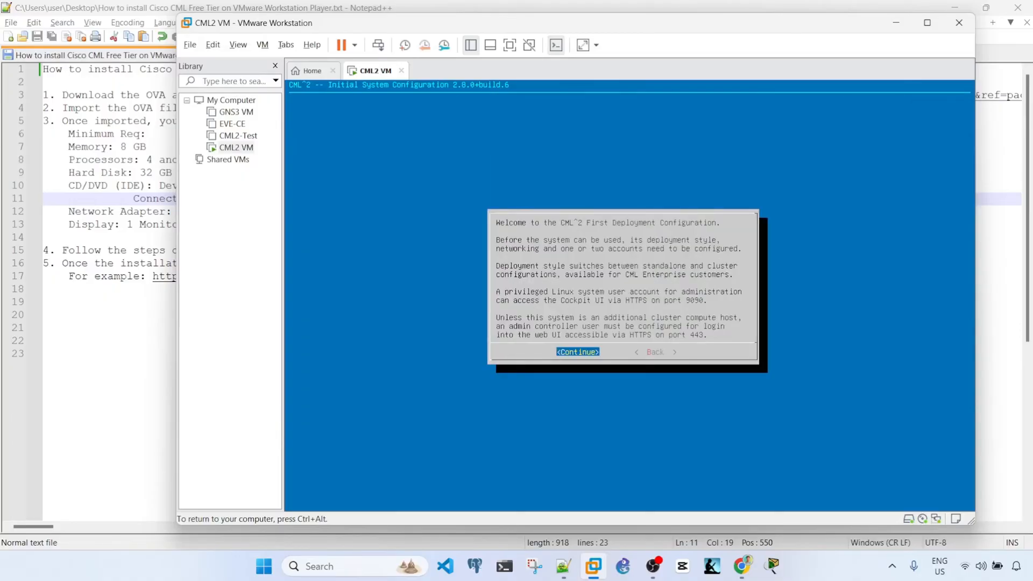
pyautogui.click(577, 352)
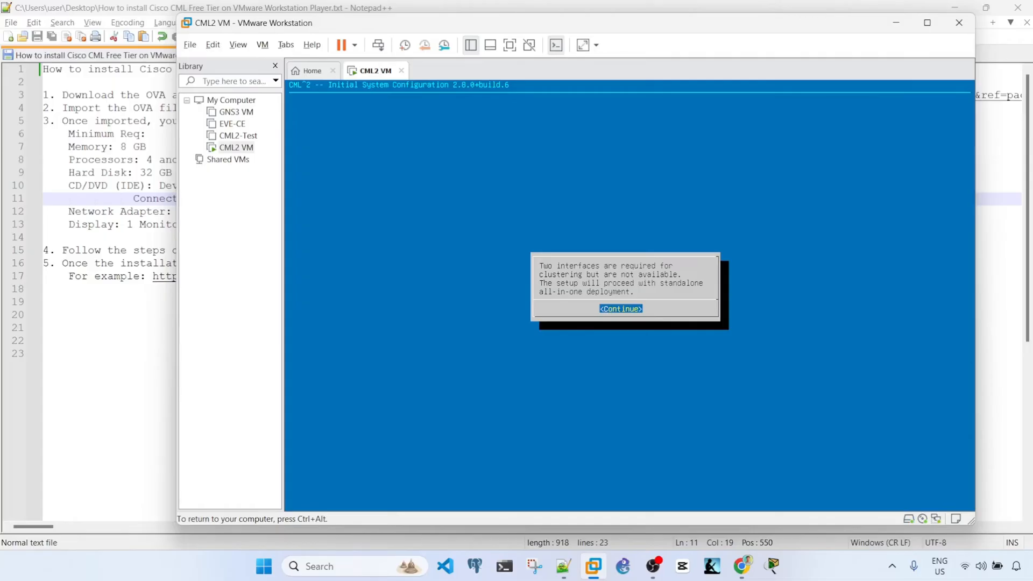
pyautogui.click(621, 308)
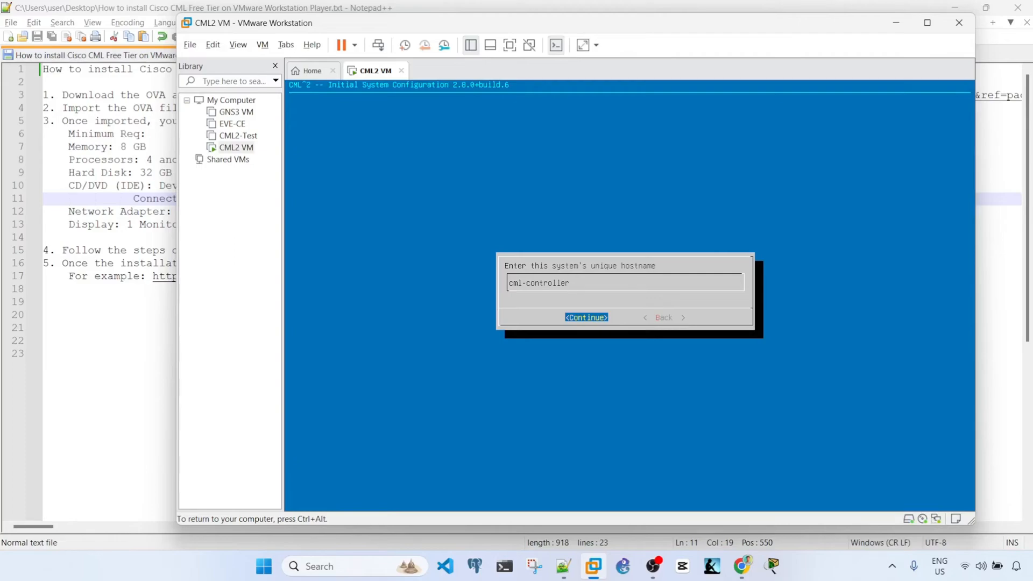
# Keep cml-controller as hostname and set the sysadmin password, overriding the weak-password warnings.
pyautogui.click(586, 318)
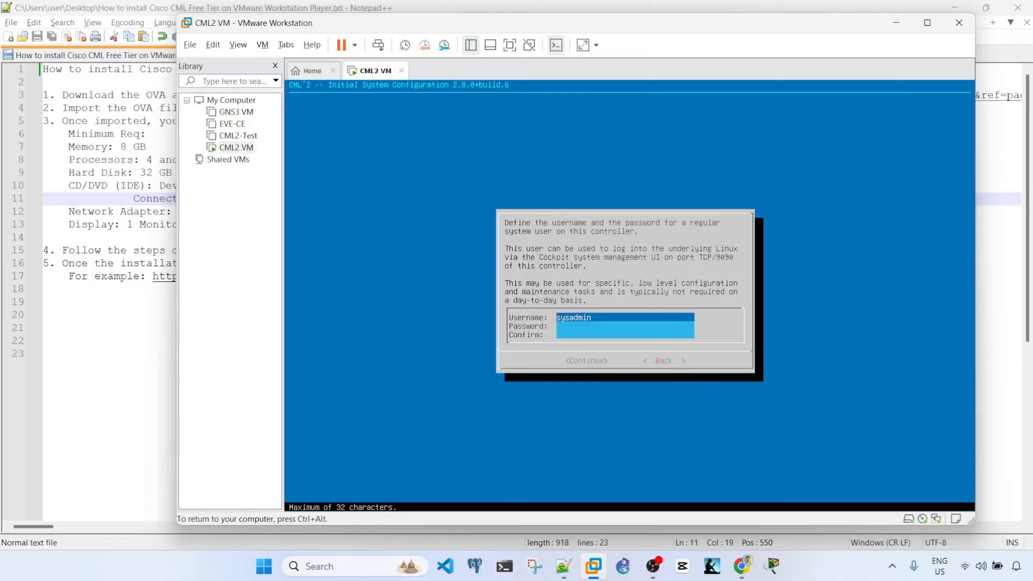
pyautogui.write('**')
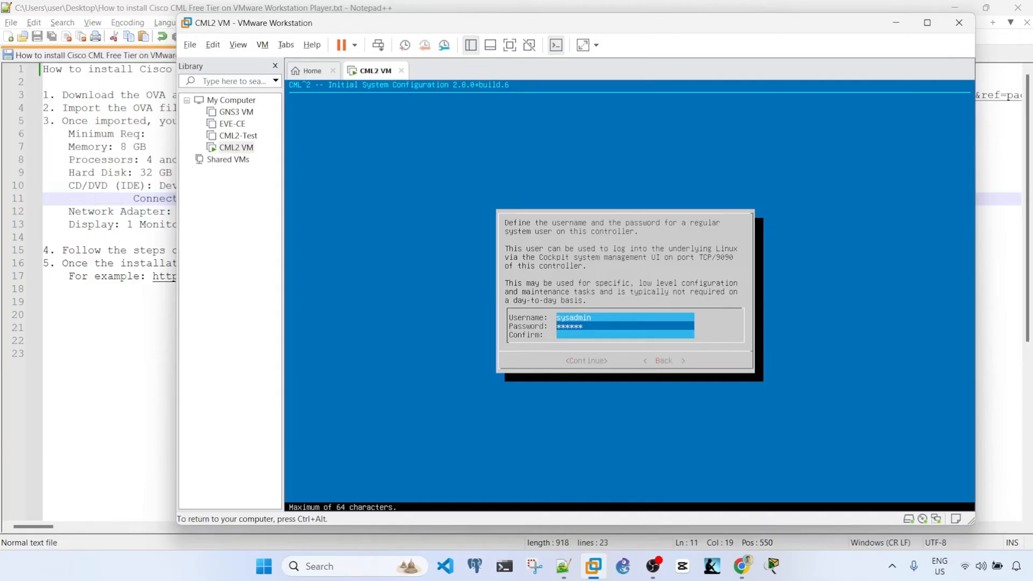
pyautogui.click(586, 360)
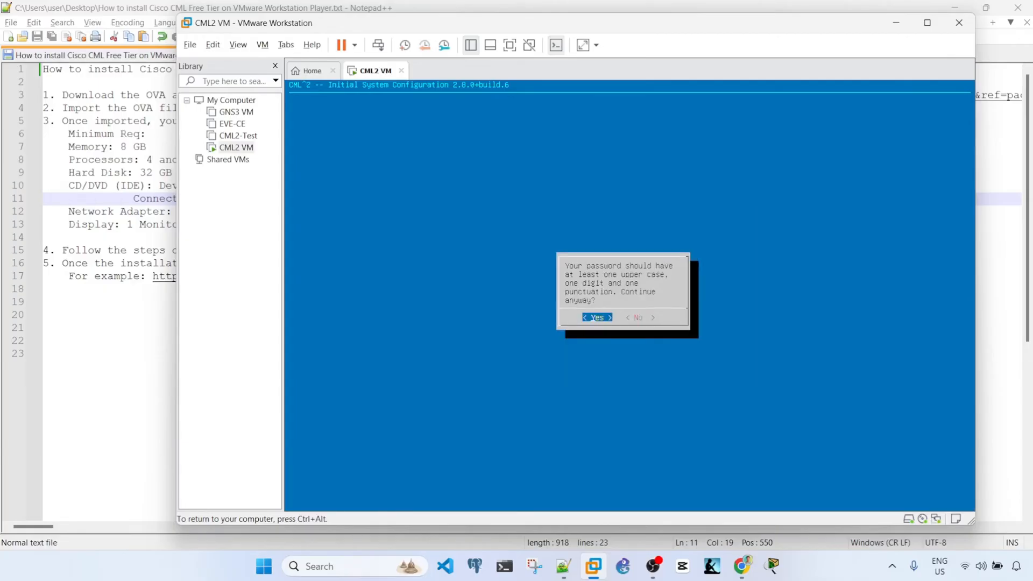
pyautogui.click(596, 317)
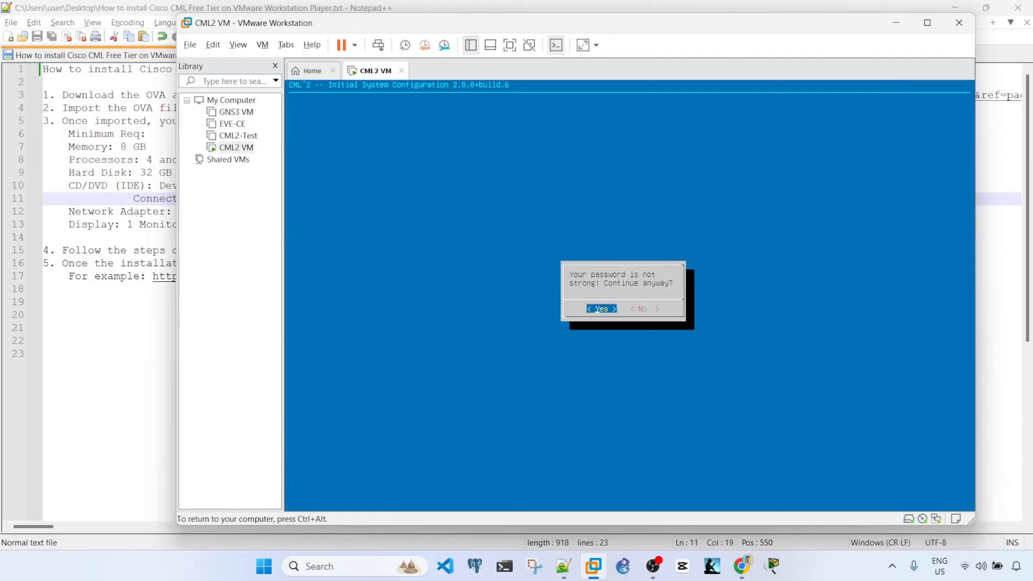
pyautogui.click(601, 308)
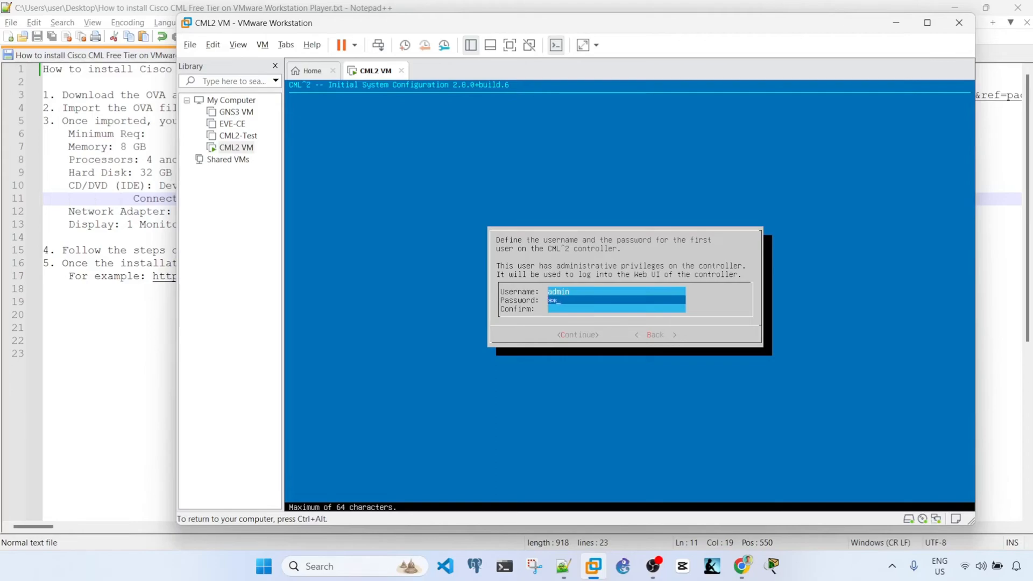
# Set and confirm the admin web user's password.
pyautogui.write('password')
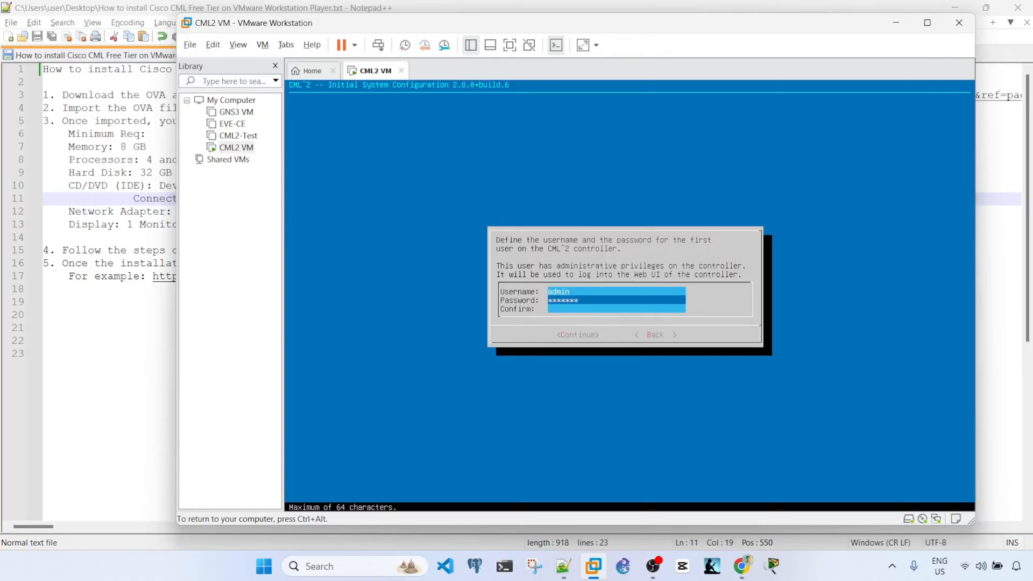
pyautogui.write('password')
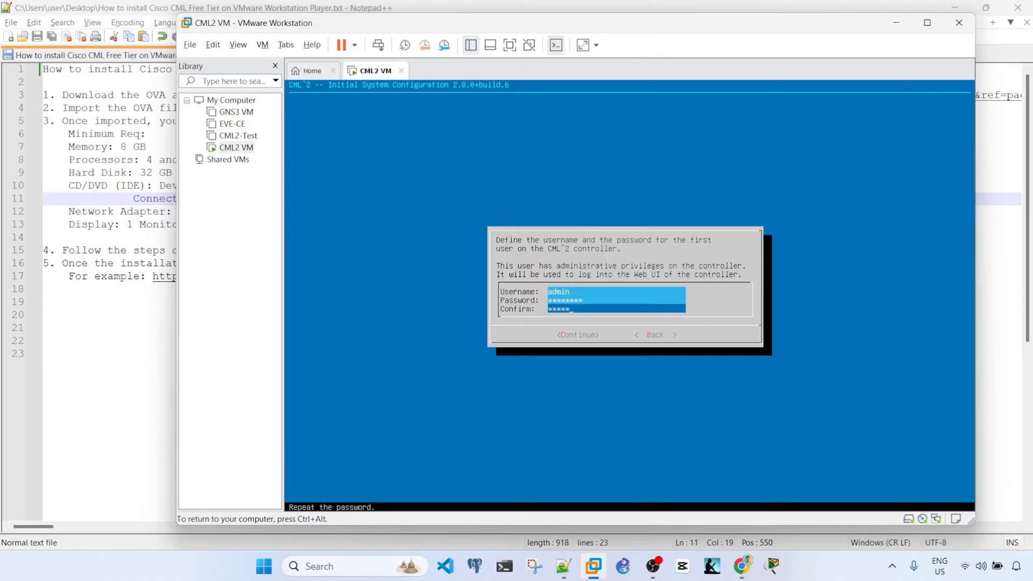
pyautogui.click(578, 335)
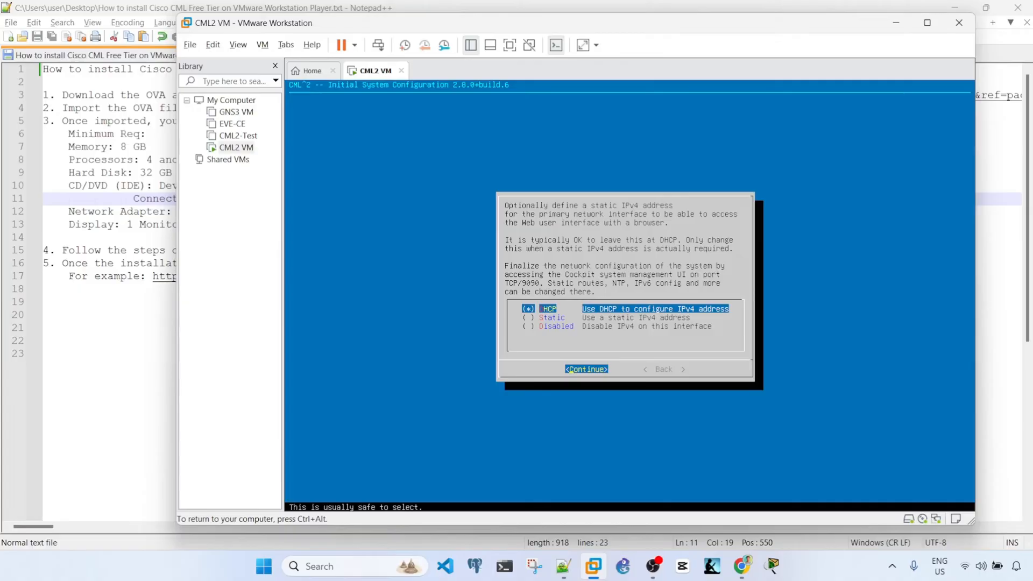
# Keep DHCP, confirm the configuration summary, and acknowledge the reference image copy notice.
pyautogui.click(586, 369)
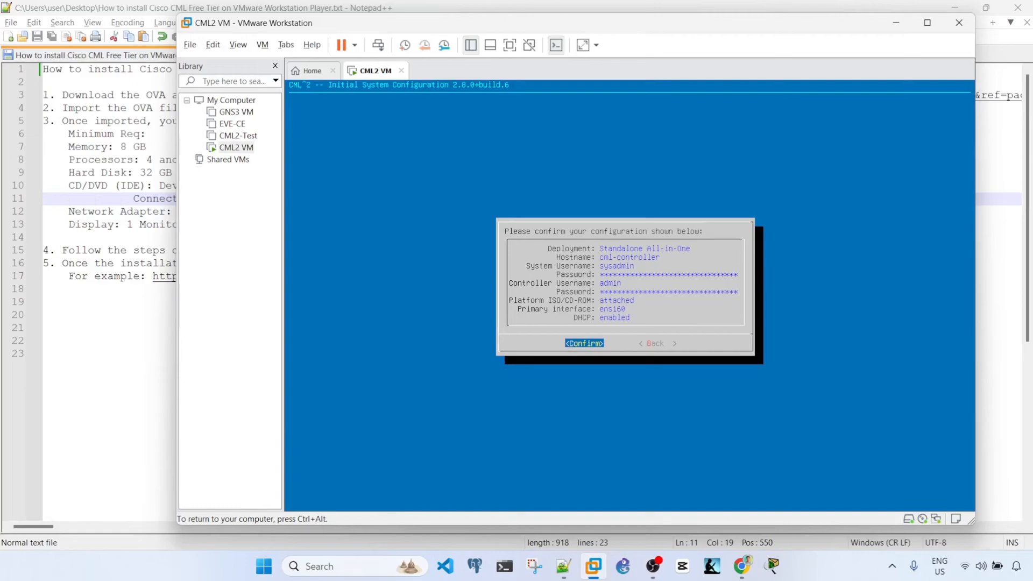
pyautogui.click(584, 343)
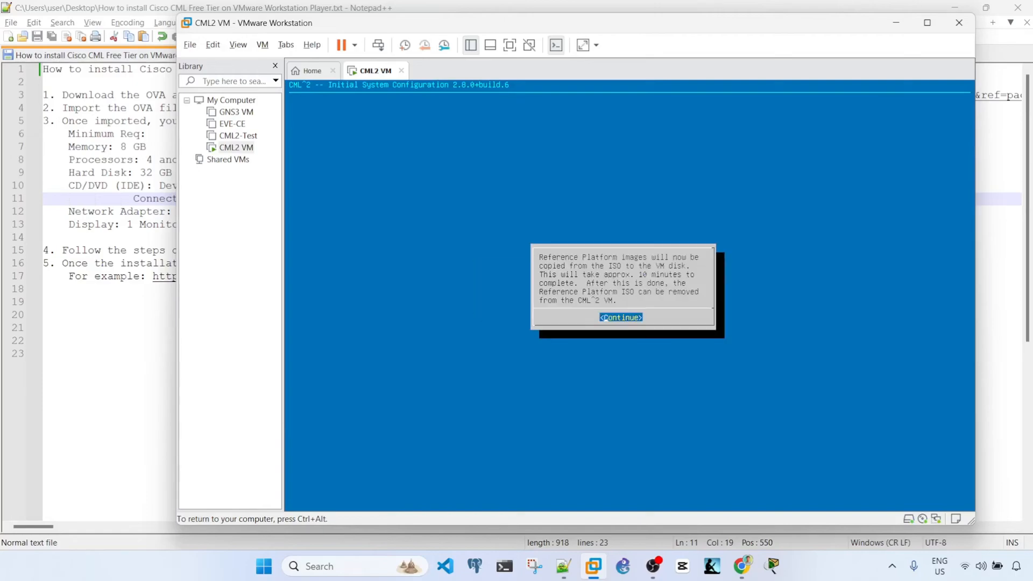
pyautogui.click(620, 317)
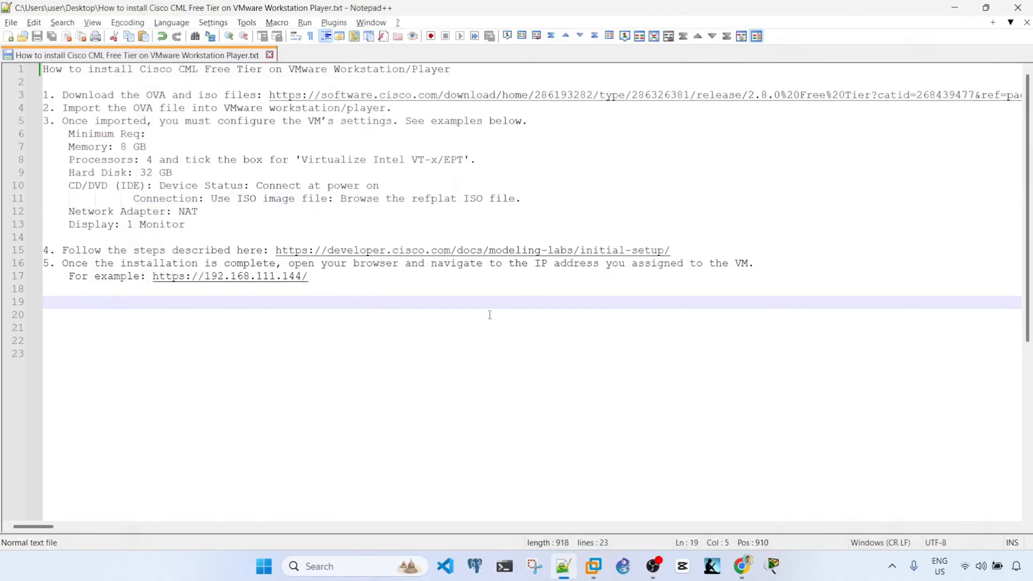
# Bring back the booted CML2 VM console showing the login prompt and web UI address 192.168.111.145.
pyautogui.click(594, 565)
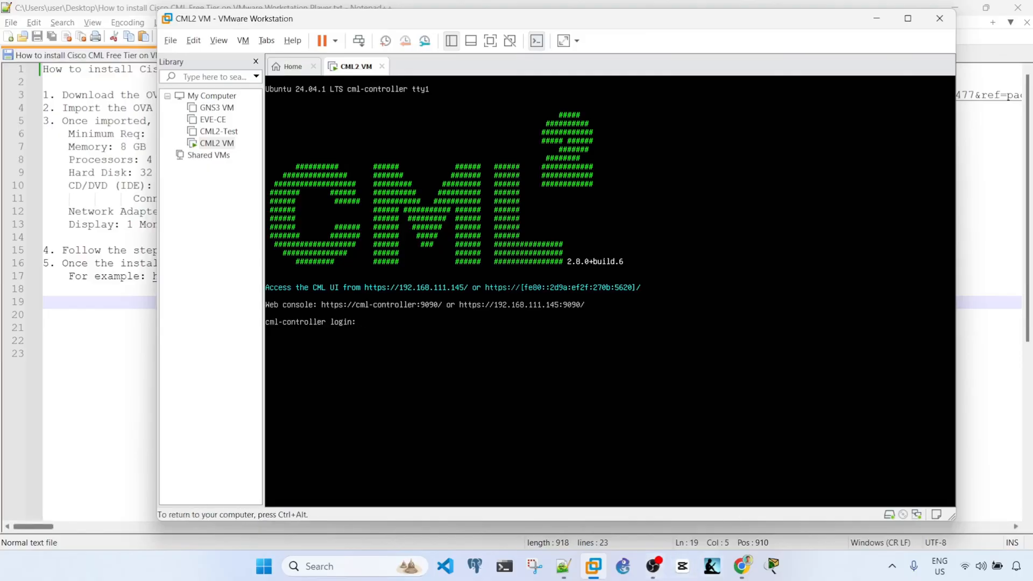
pyautogui.write('inter')
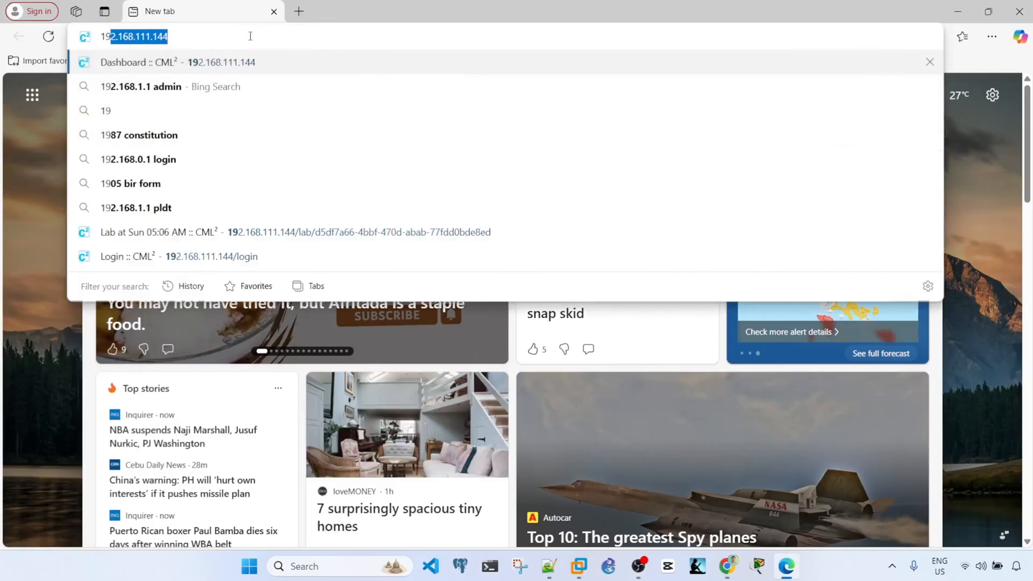
# Browse to 192.168.111.145, bypass the certificate warning, and log in as admin.
pyautogui.write('192.168.111.145')
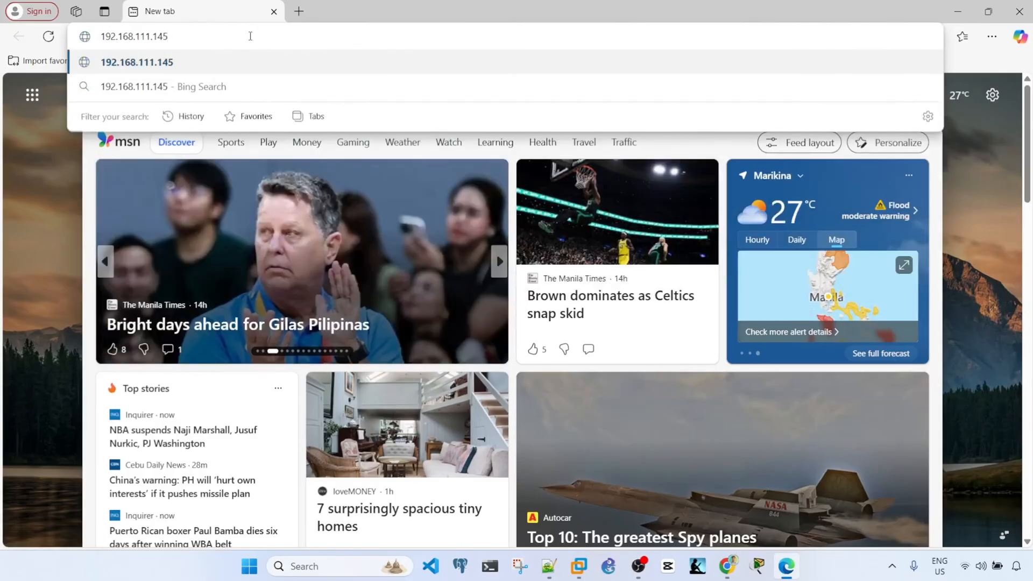
pyautogui.press('Enter')
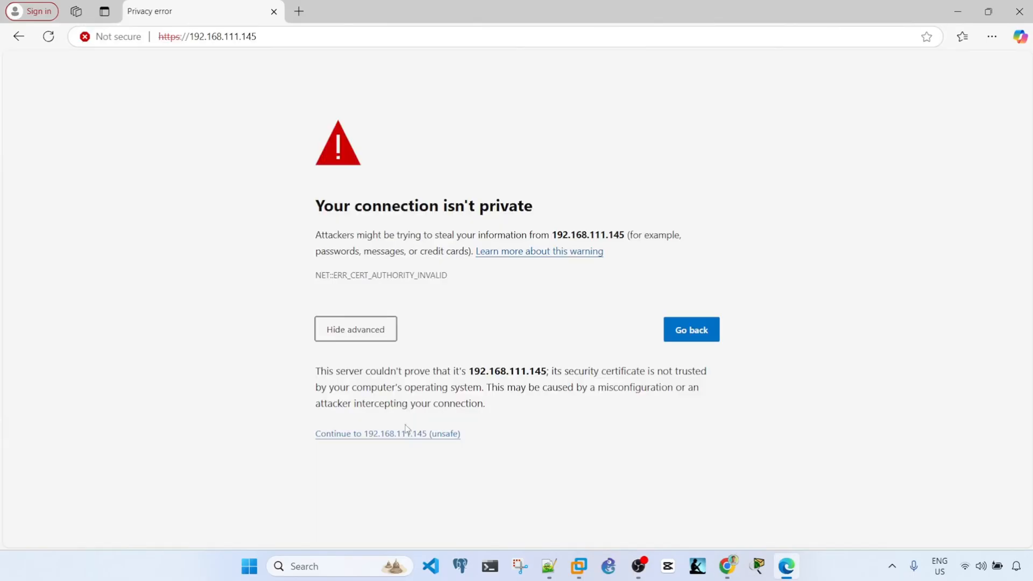
pyautogui.click(387, 434)
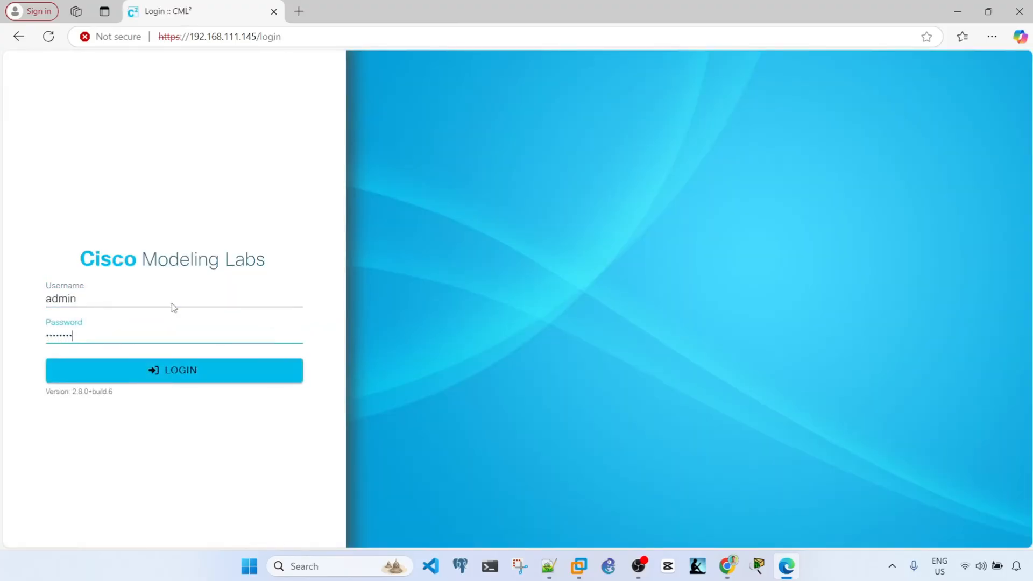
pyautogui.click(174, 370)
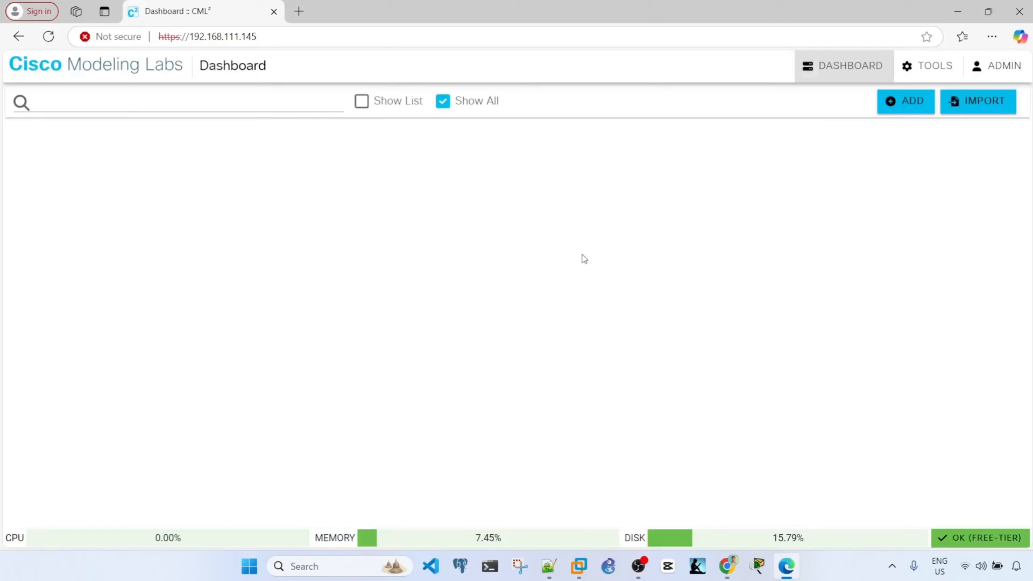
pyautogui.moveTo(753, 249)
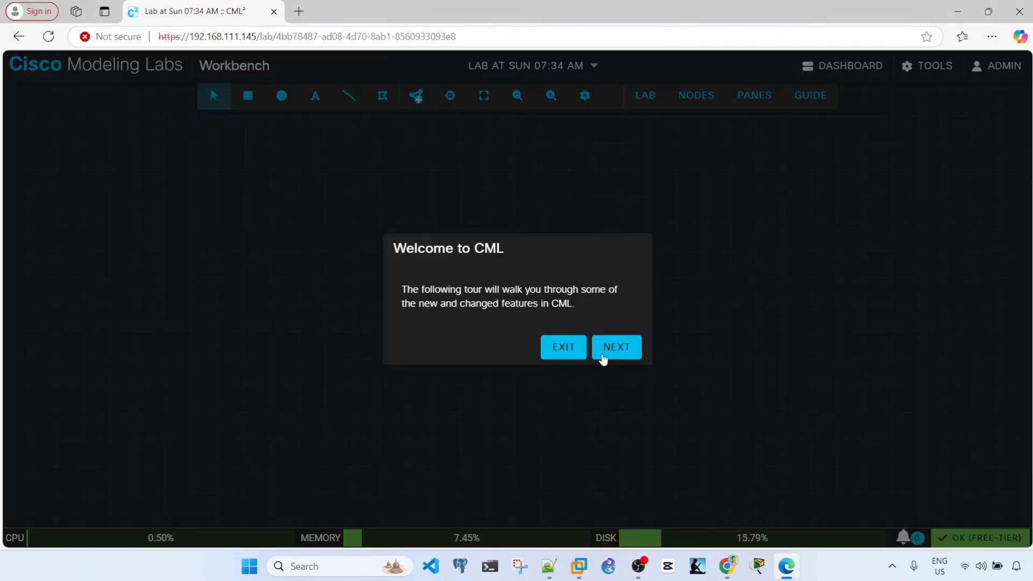
pyautogui.moveTo(564, 358)
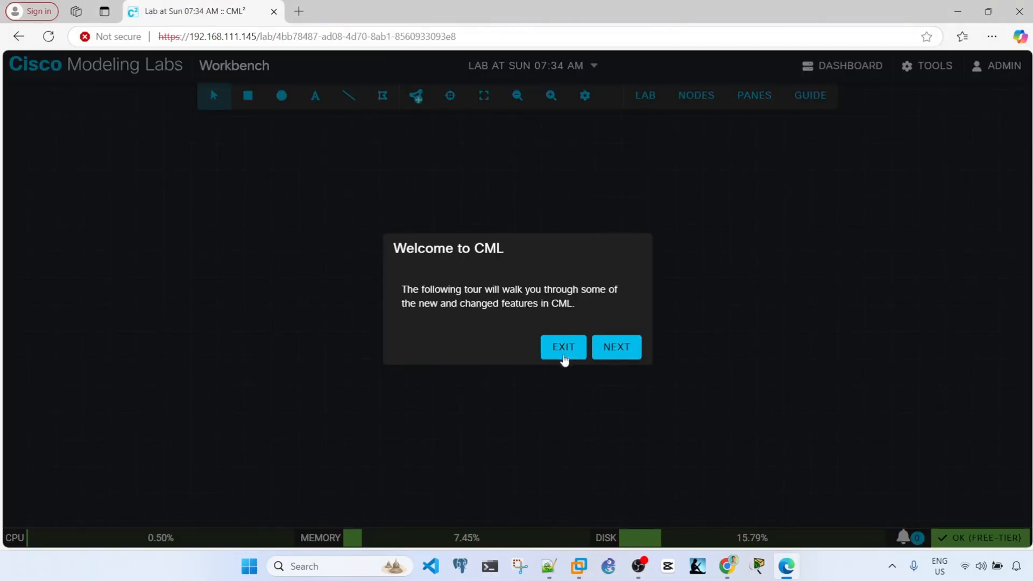
pyautogui.moveTo(514, 323)
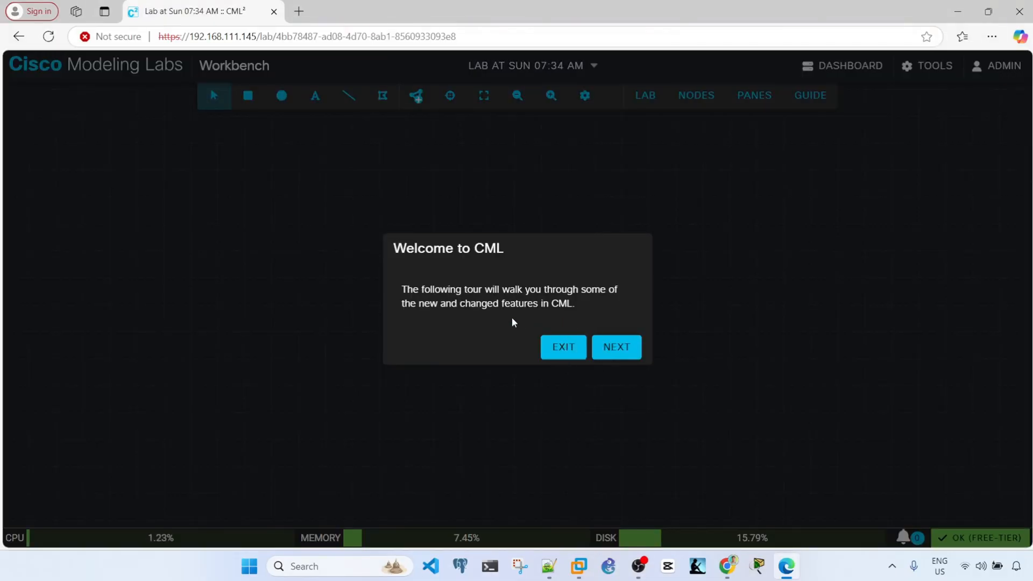
pyautogui.moveTo(580, 329)
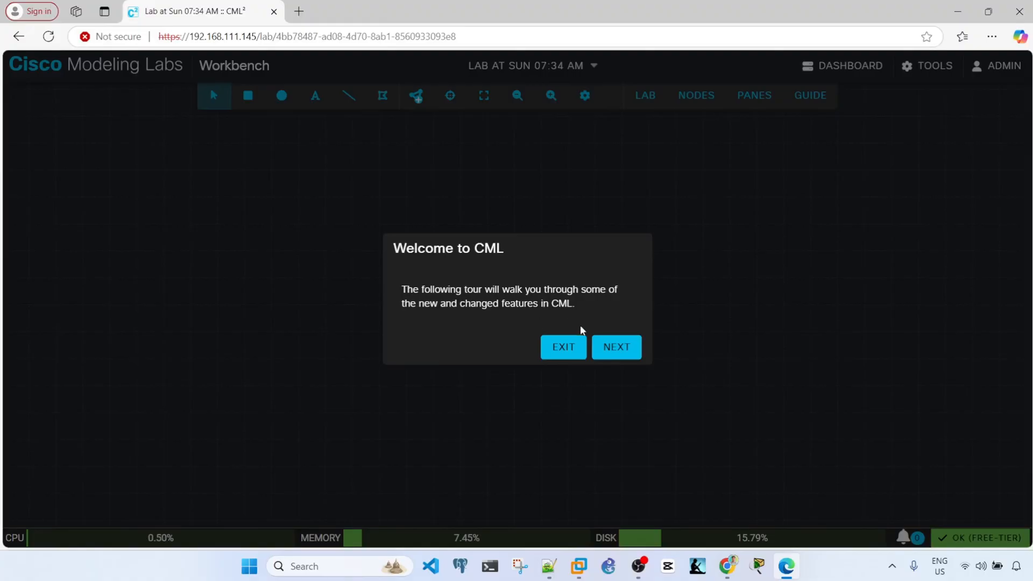
pyautogui.moveTo(535, 373)
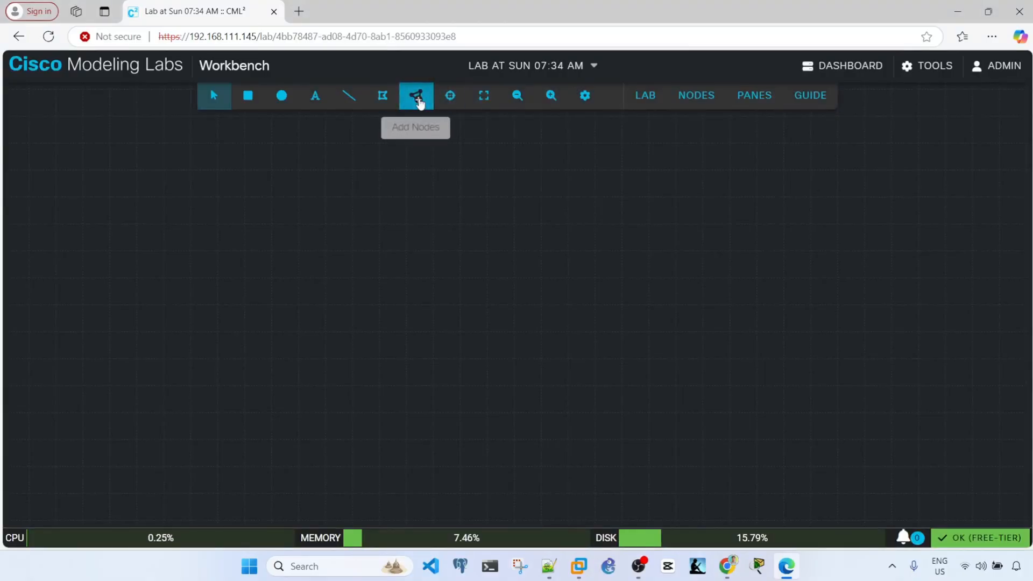
# Add IOL router iol-0 and IOL-L2 switch iol-l2-0, linked Eth0/0 to Eth0/0.
pyautogui.click(415, 96)
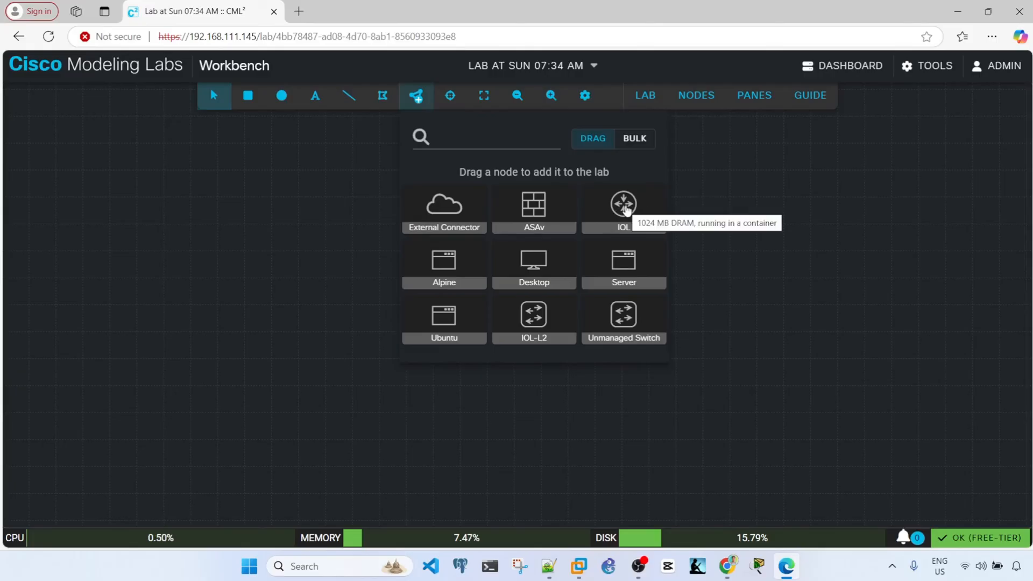
pyautogui.click(415, 96)
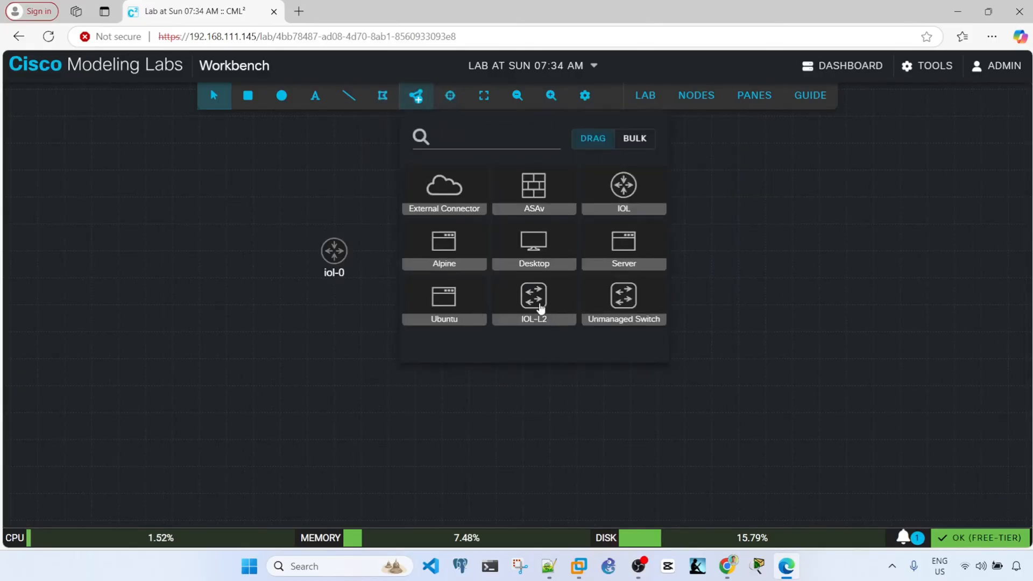
pyautogui.click(534, 298)
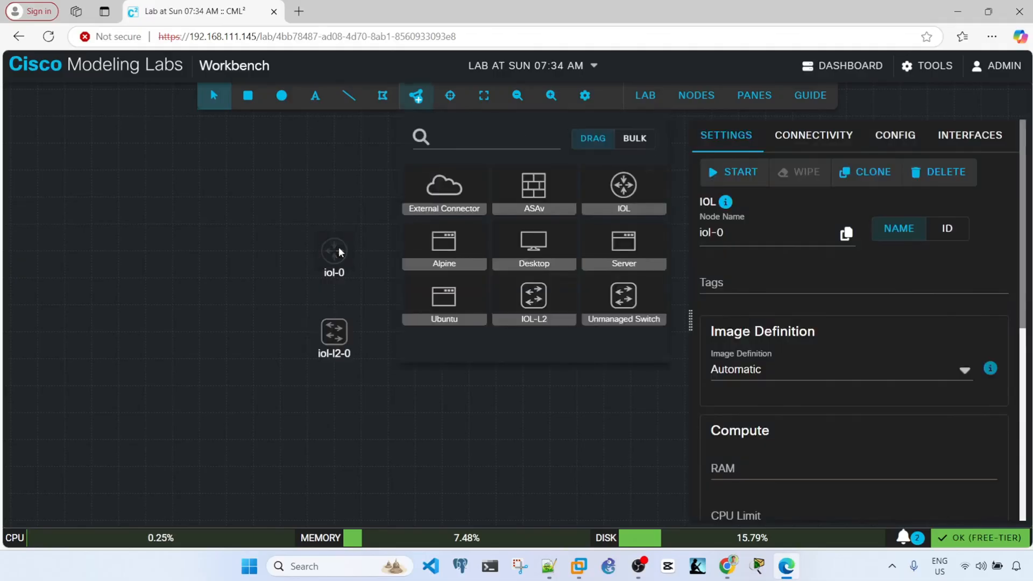
pyautogui.rightClick(495, 224)
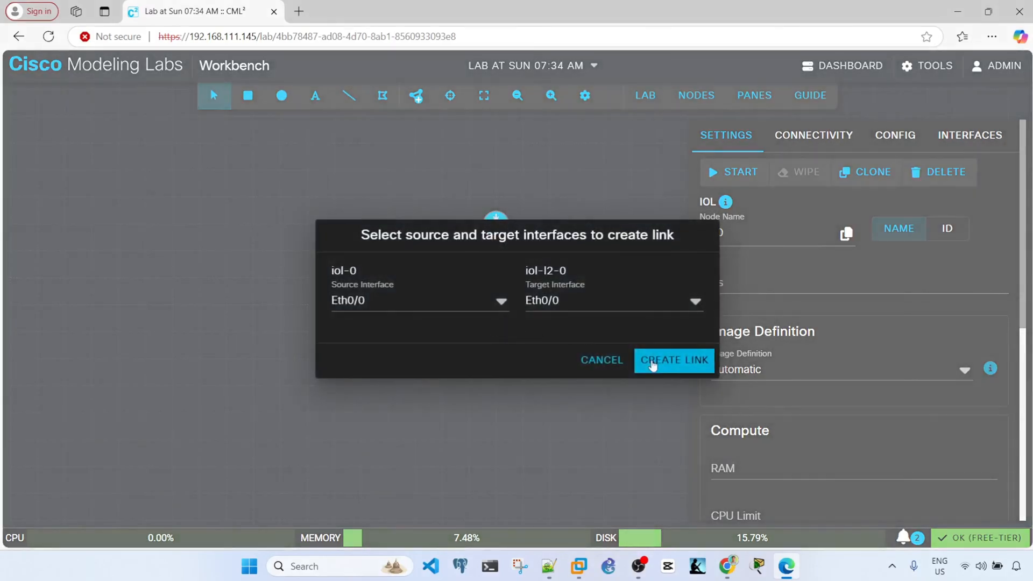
pyautogui.click(674, 360)
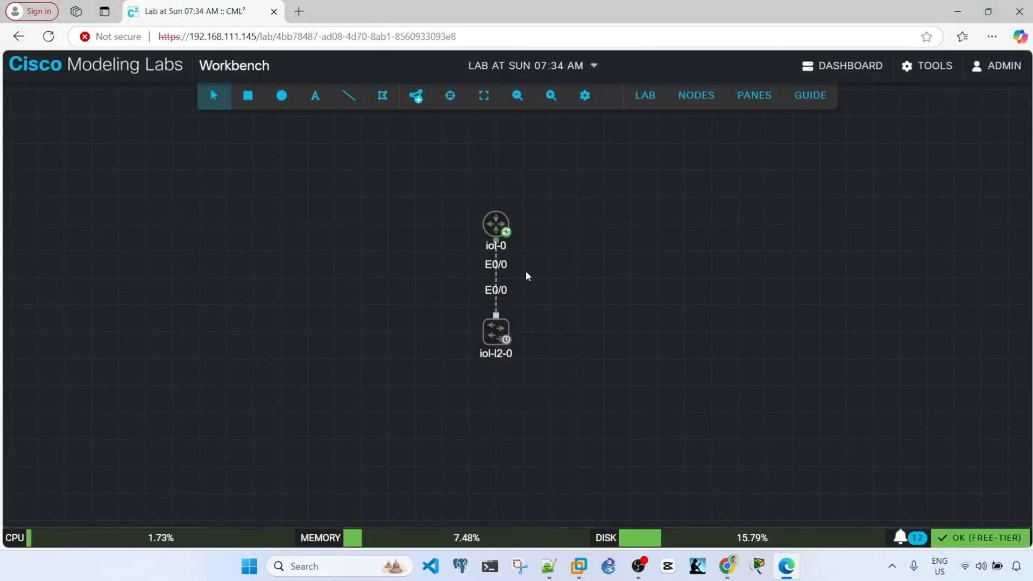
# Open consoles on iol-0 and iol-l2-0, running 'show ip int br' on the router.
pyautogui.rightClick(495, 225)
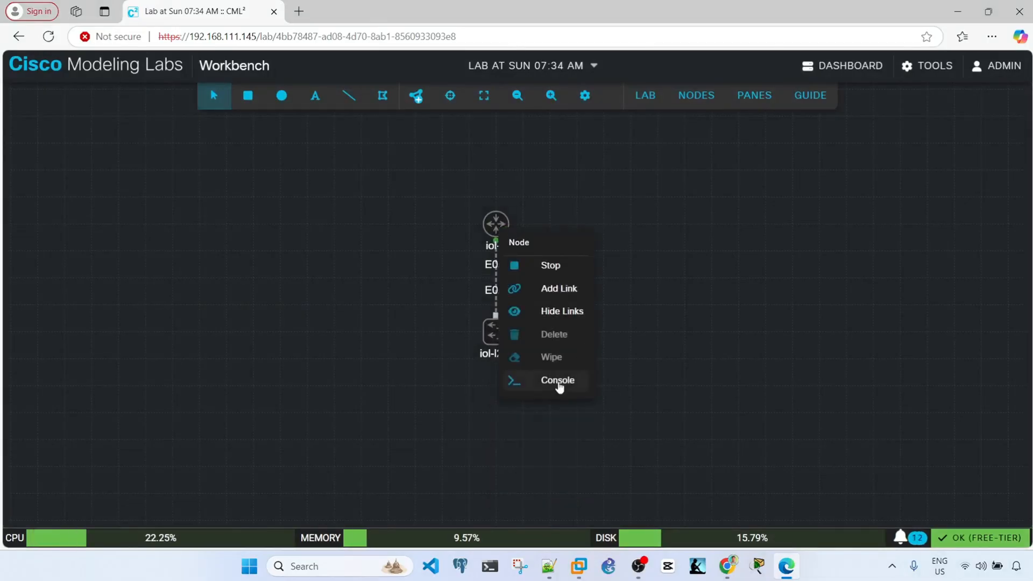
pyautogui.click(557, 380)
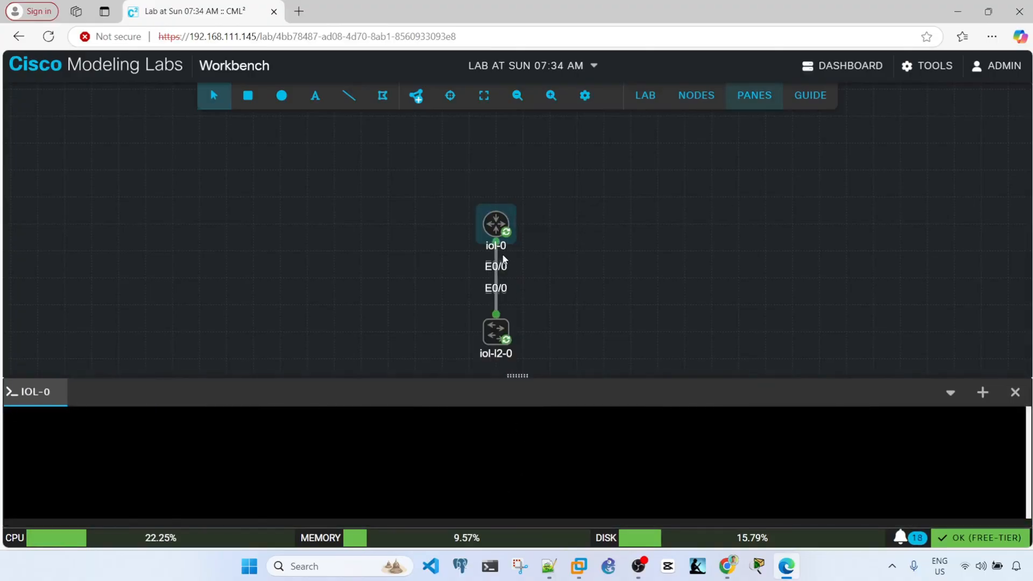
pyautogui.rightClick(496, 334)
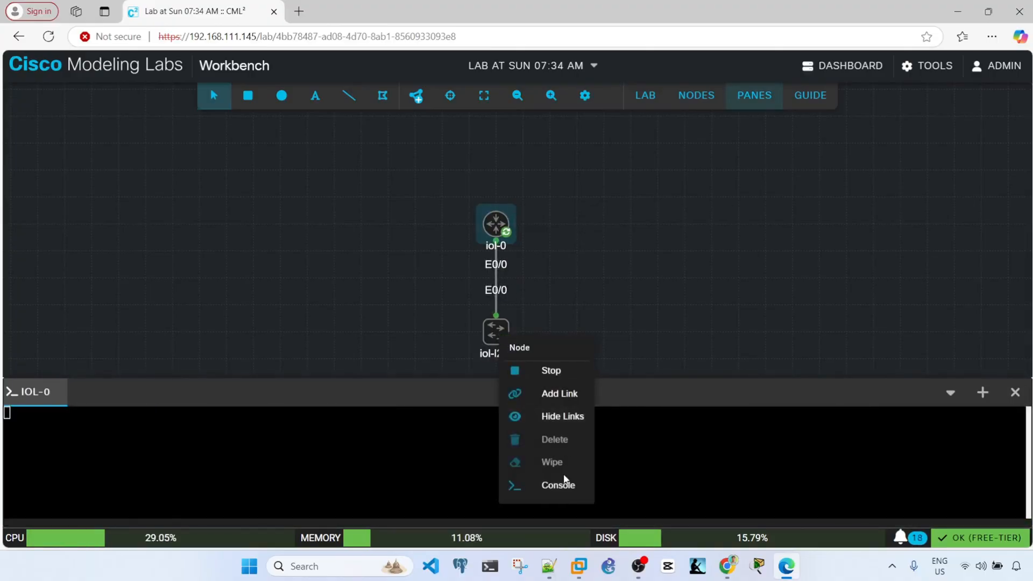
pyautogui.click(558, 486)
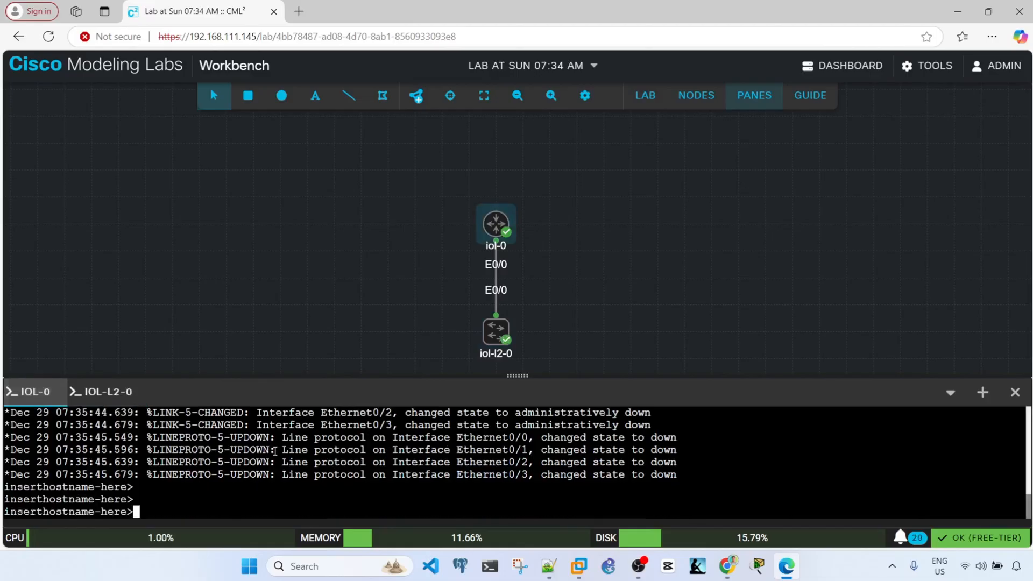
pyautogui.write('show ip int br')
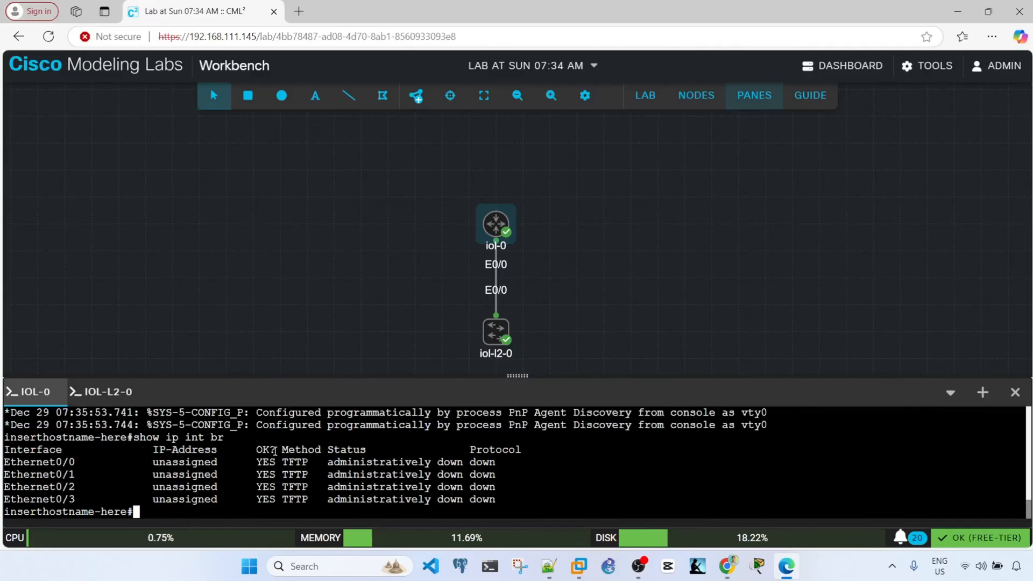
pyautogui.click(106, 392)
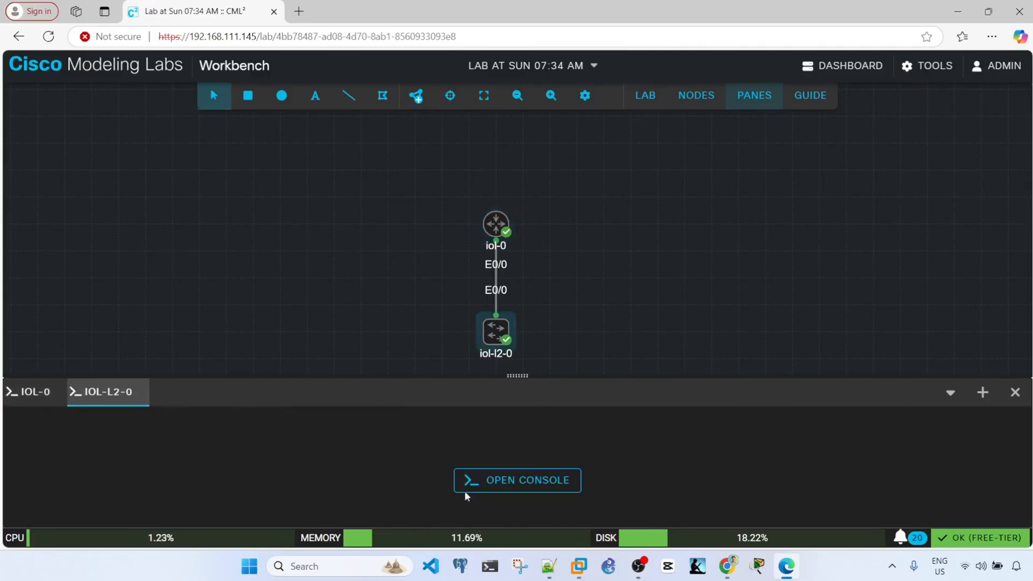
pyautogui.click(518, 480)
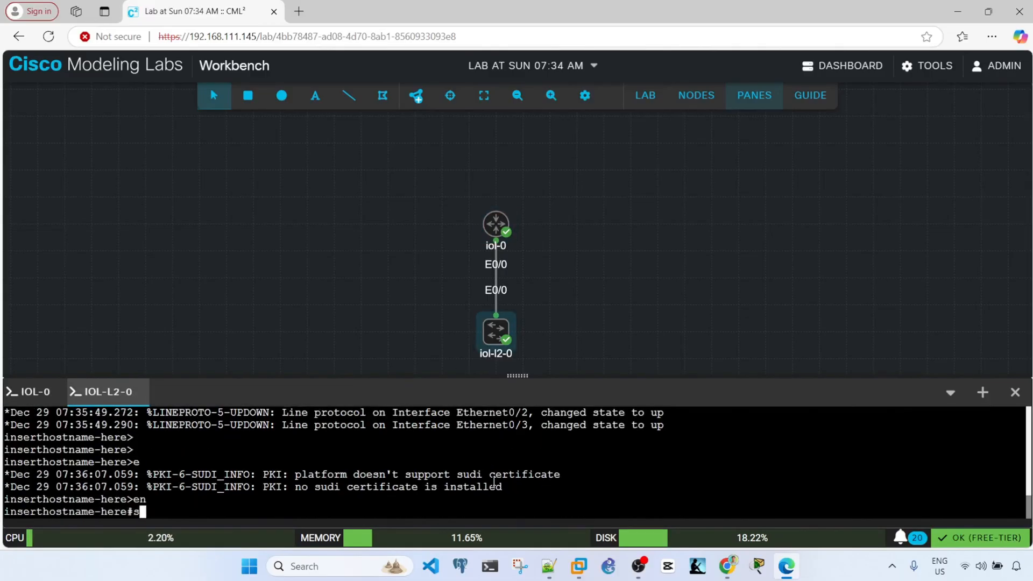